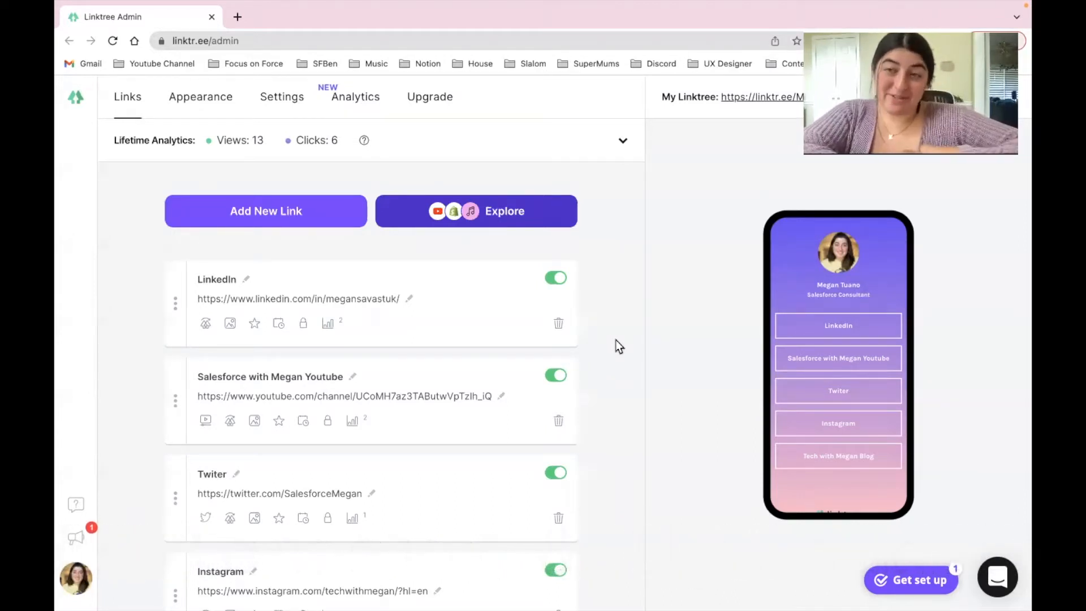
mouse_move(774, 294)
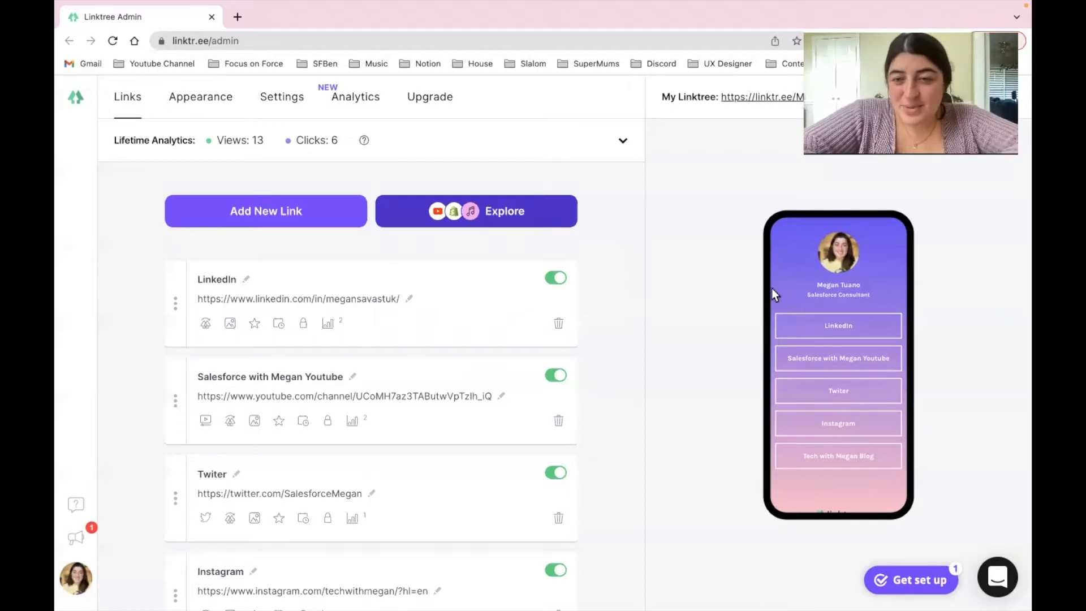
mouse_move(852, 284)
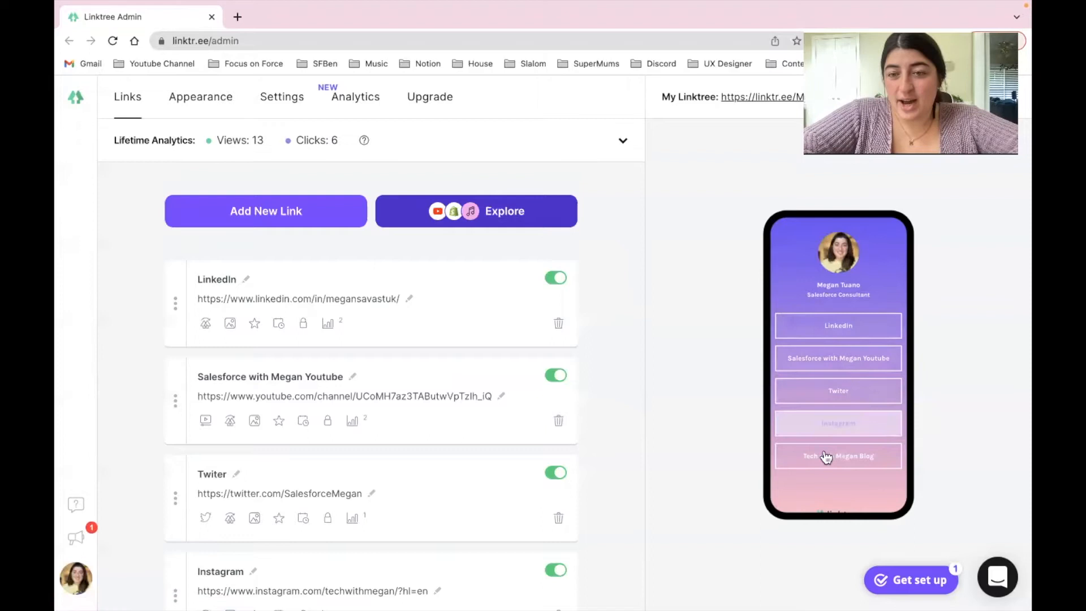
mouse_move(893, 436)
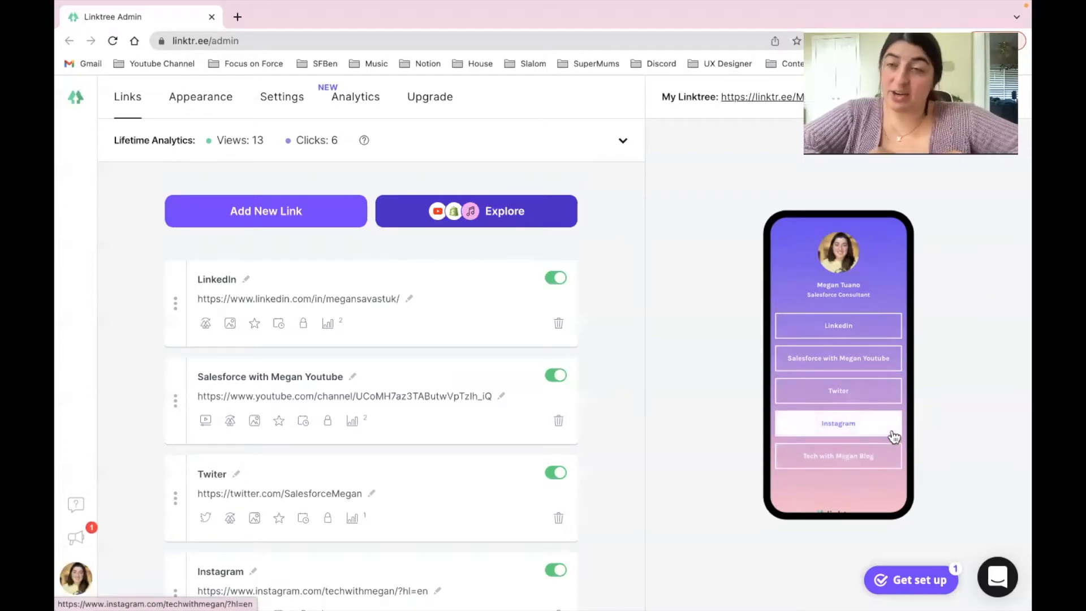
mouse_move(885, 381)
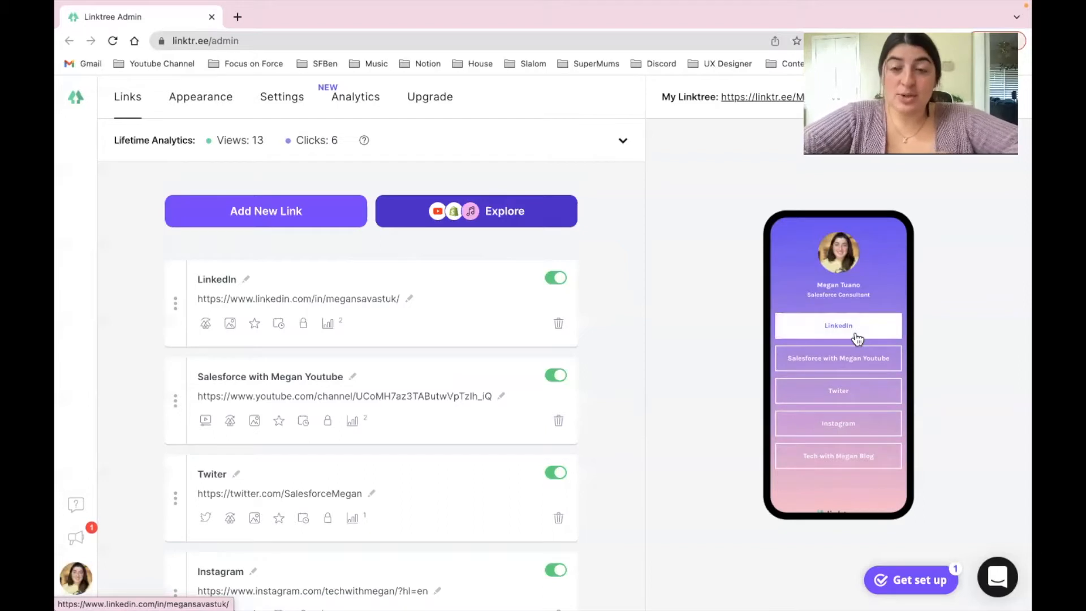
mouse_move(710, 358)
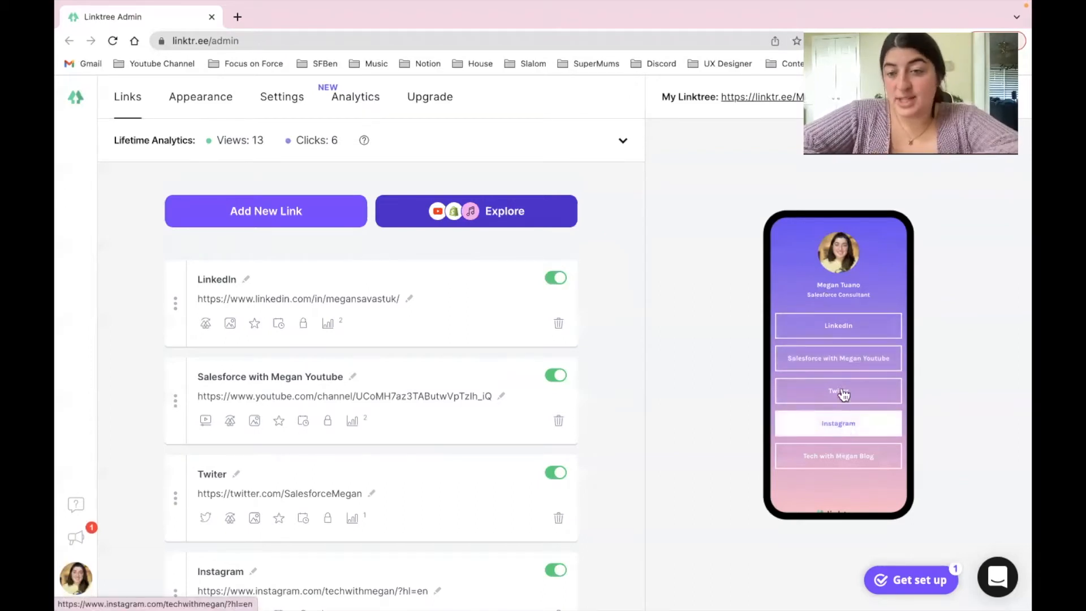
mouse_move(838, 332)
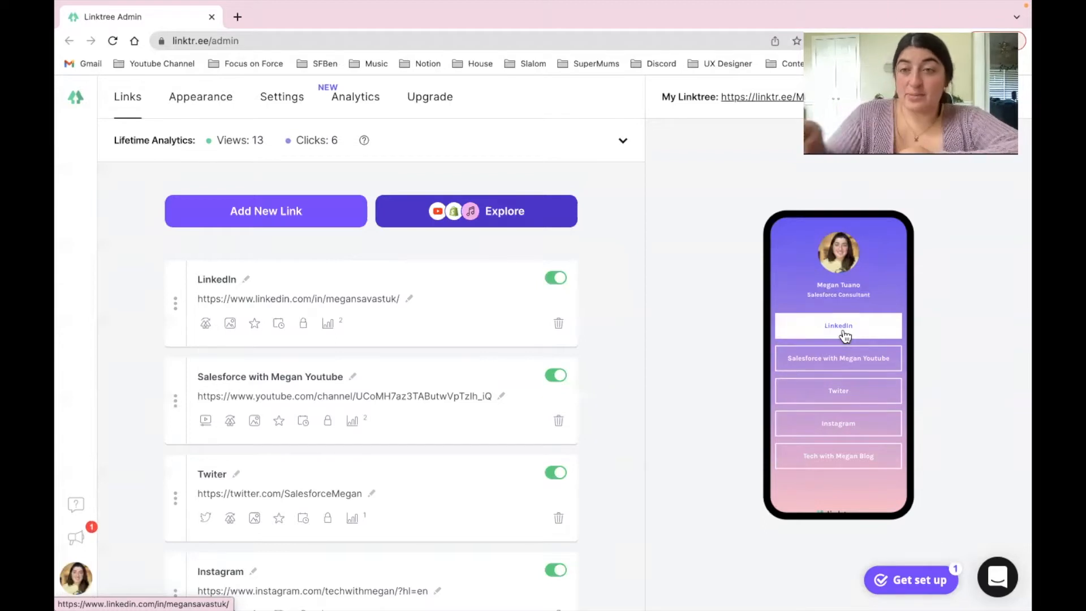
mouse_move(559, 323)
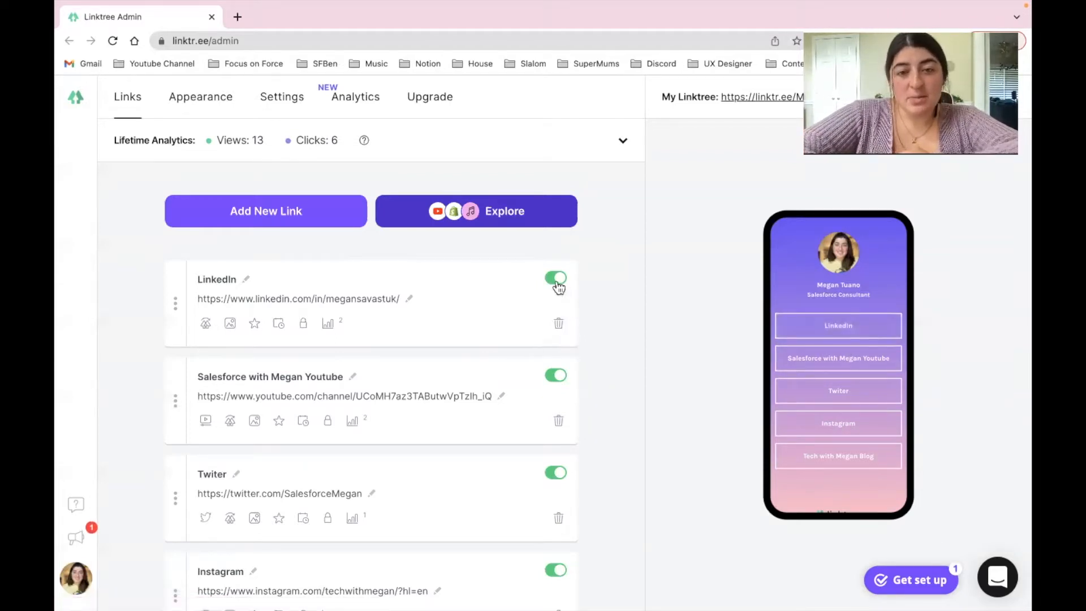
Step: Toggle the LinkedIn link off and back on, then switch to the Appearance settings
left_click(555, 279)
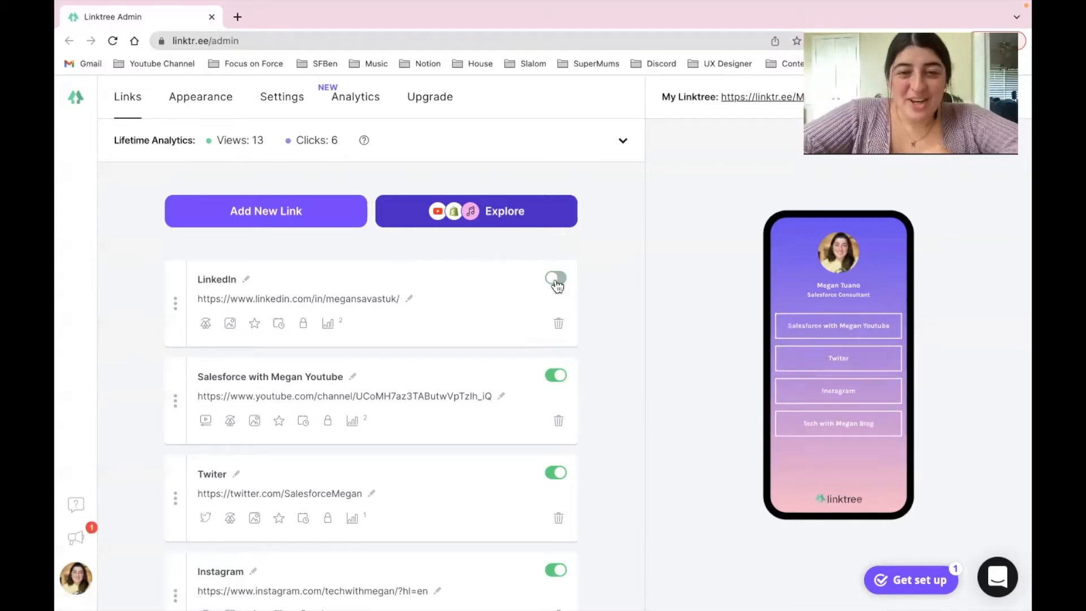
left_click(555, 278)
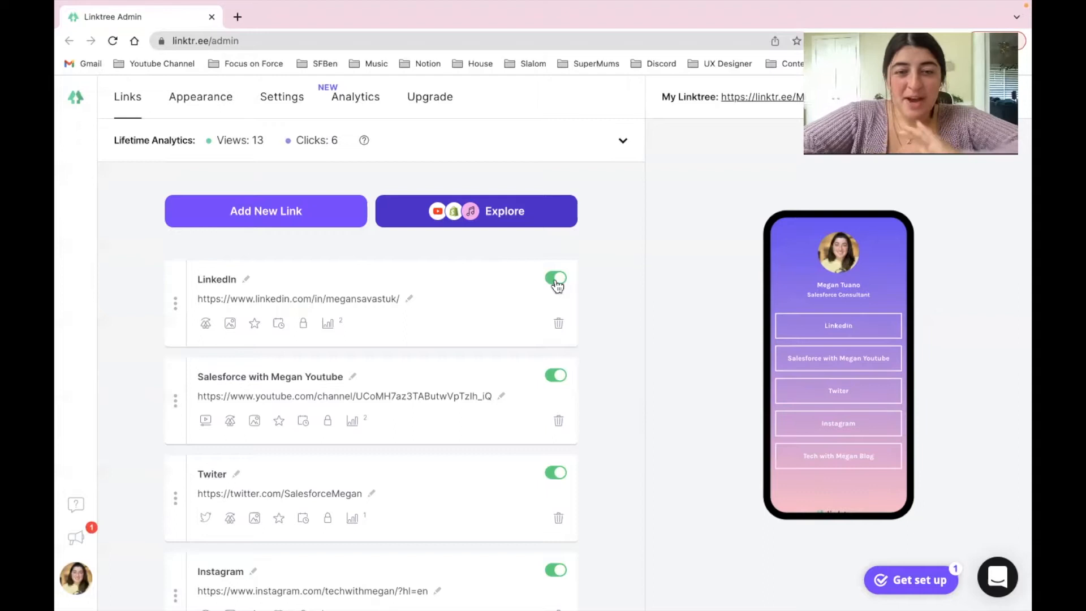
scroll("down", 3)
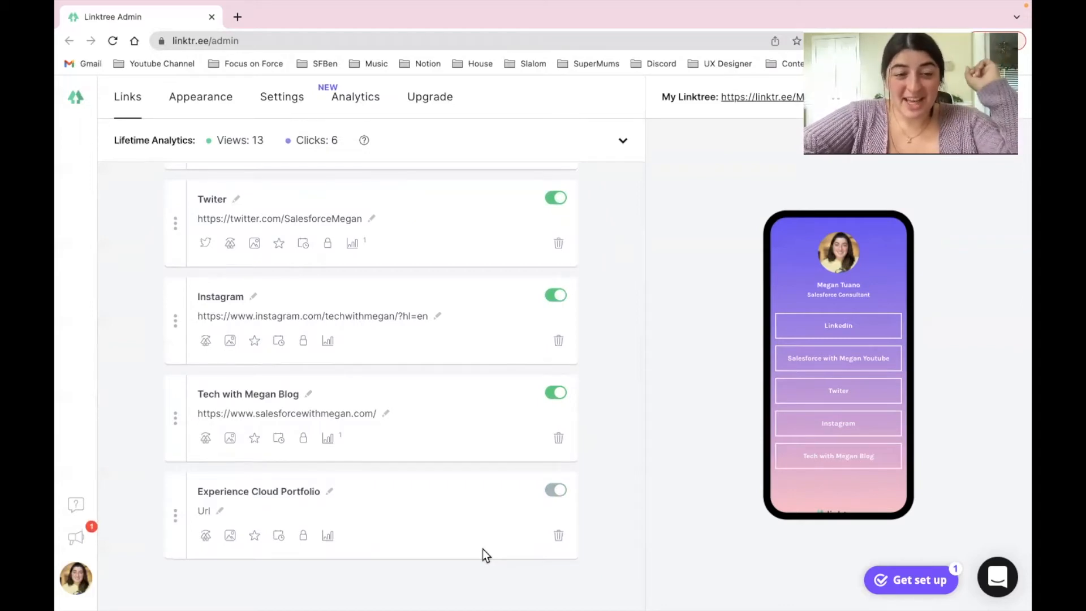
scroll("up", 3)
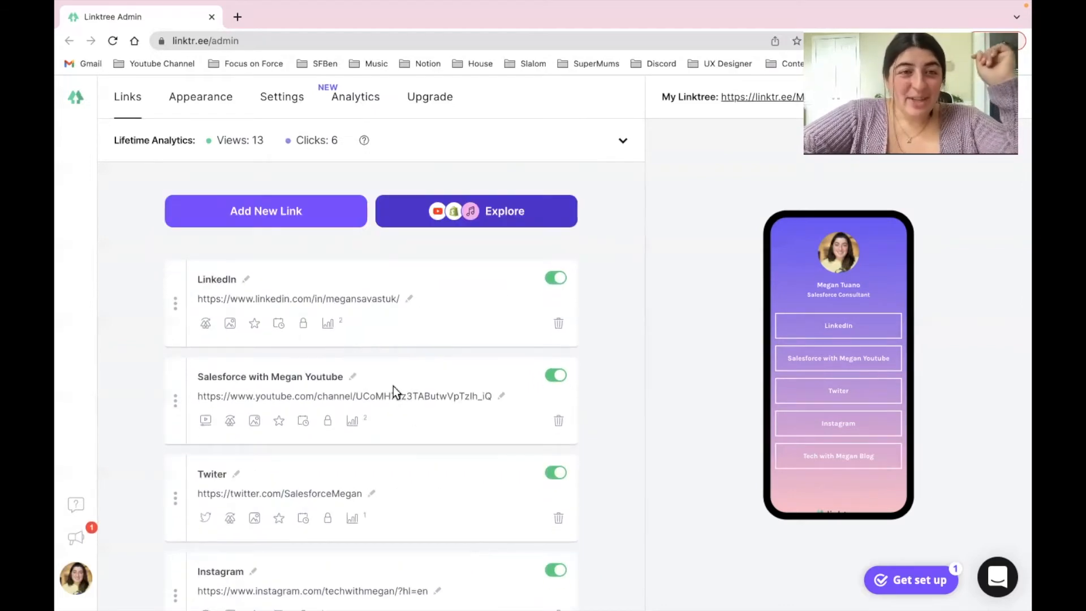
mouse_move(201, 97)
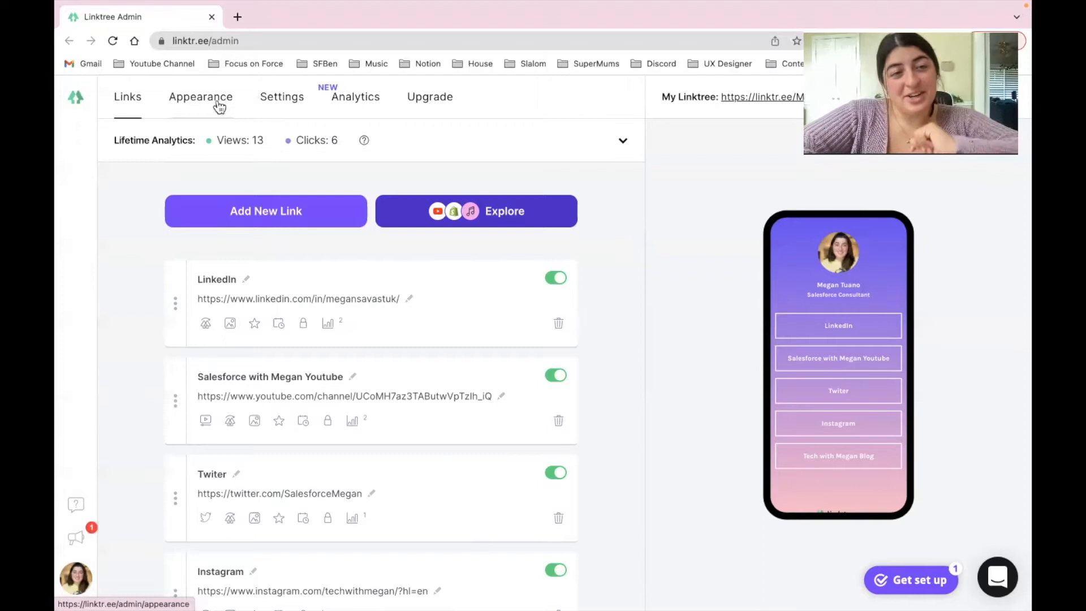
left_click(200, 96)
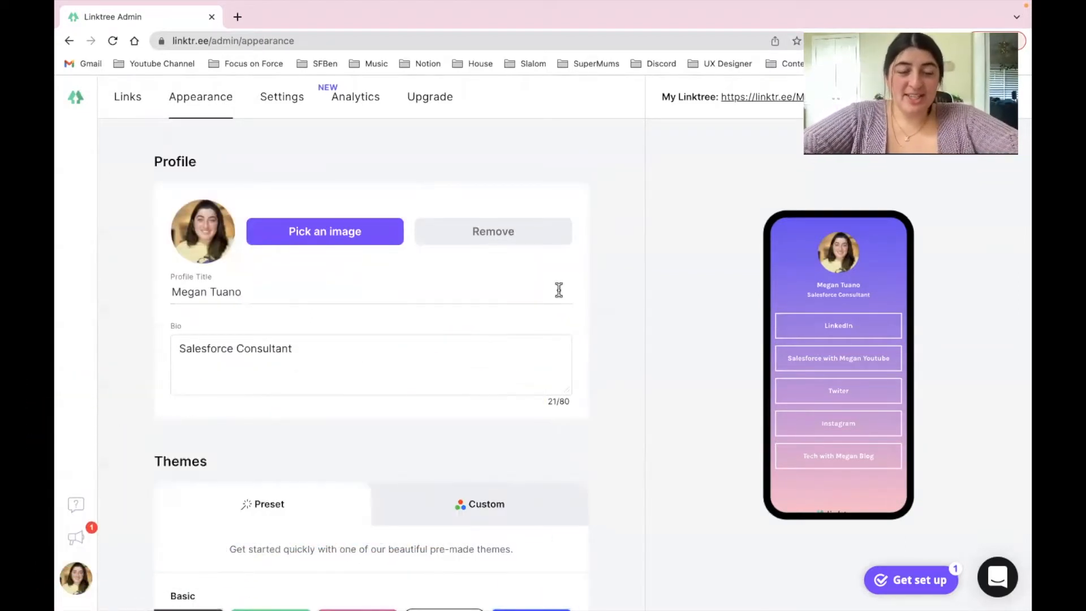
mouse_move(1024, 286)
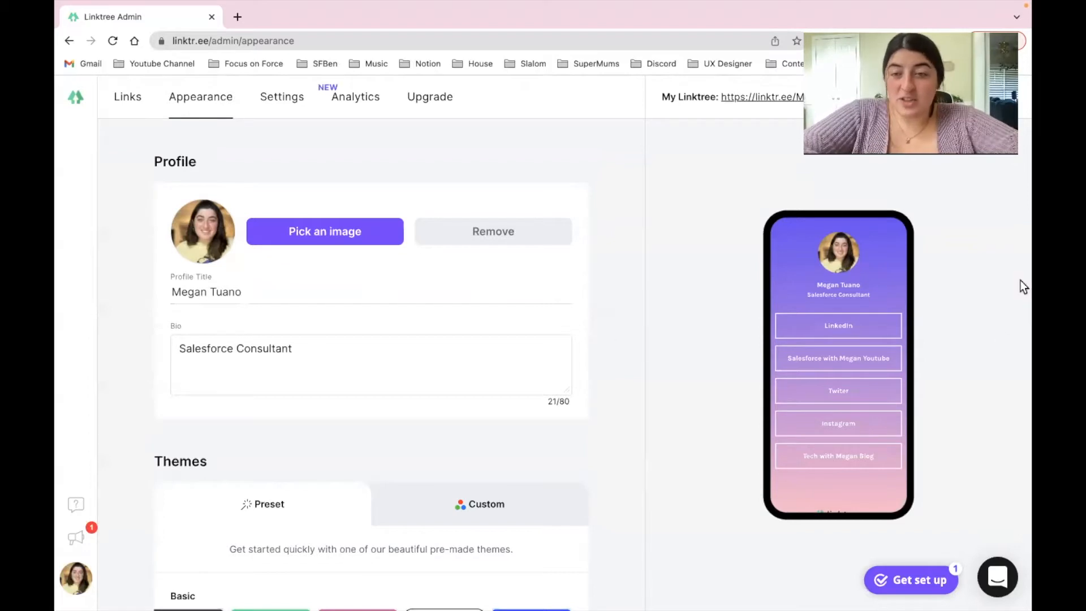
mouse_move(824, 270)
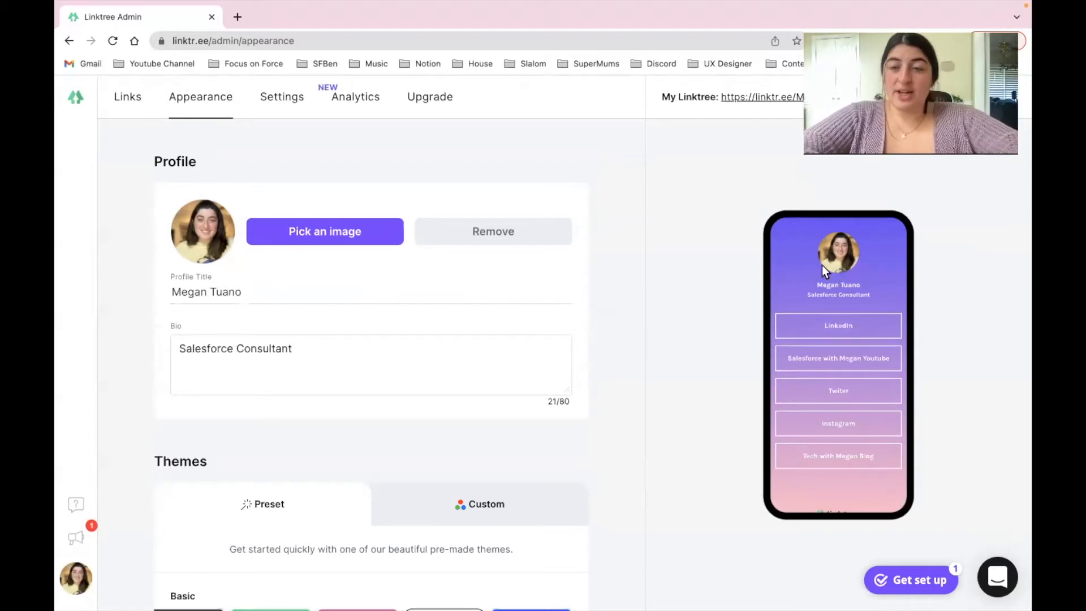
mouse_move(277, 328)
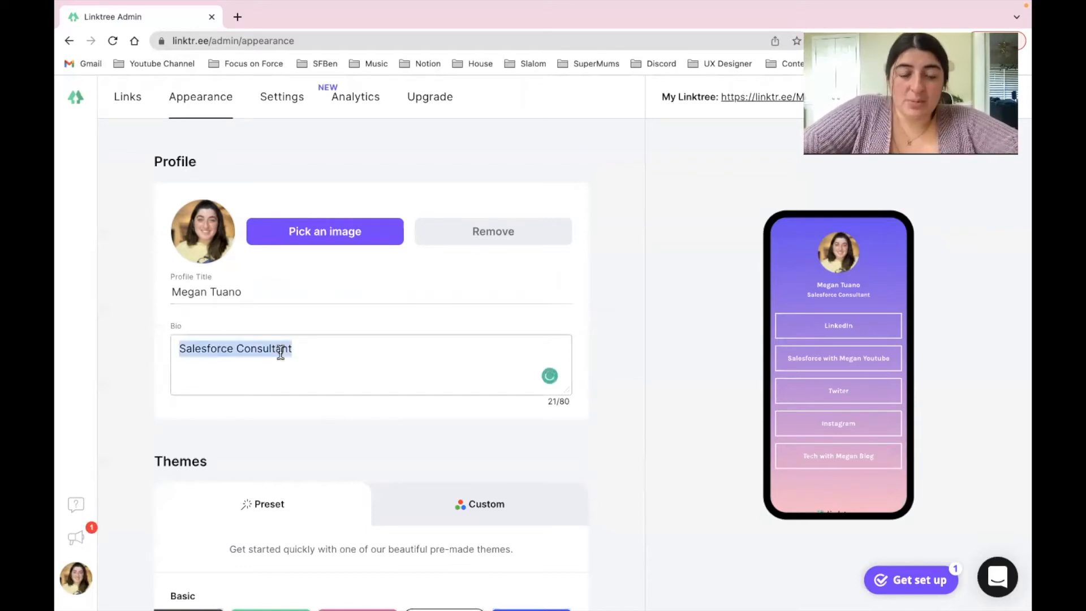
mouse_move(805, 310)
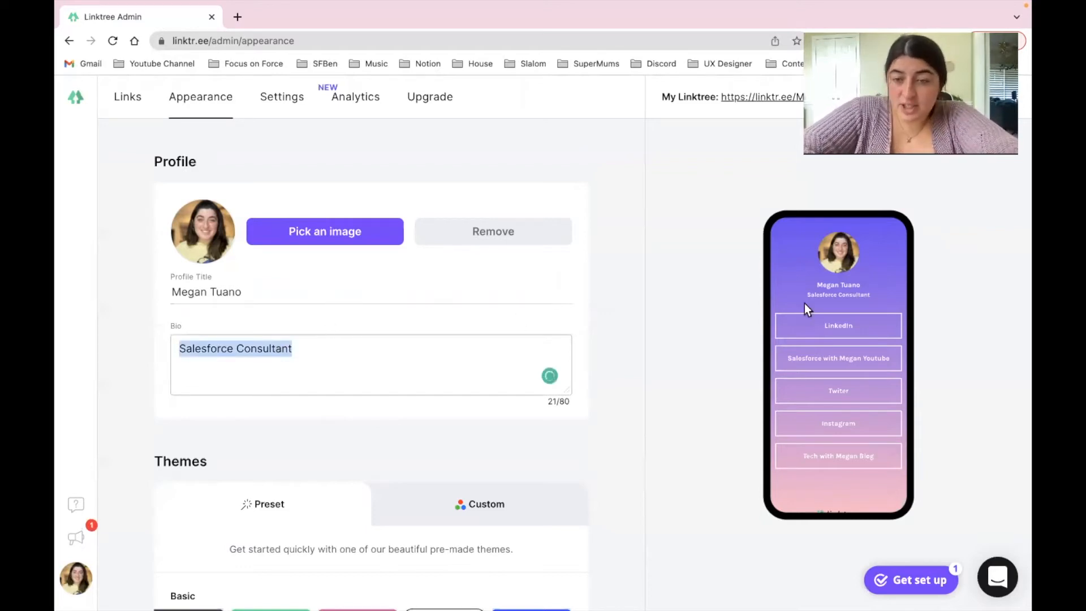
scroll("down", 3)
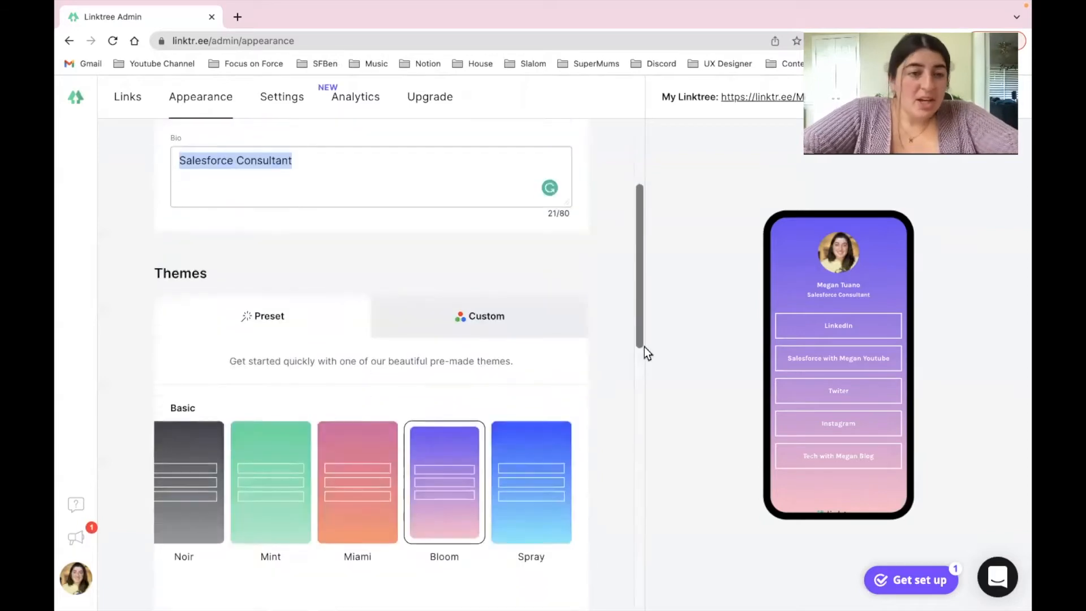
scroll("down", 3)
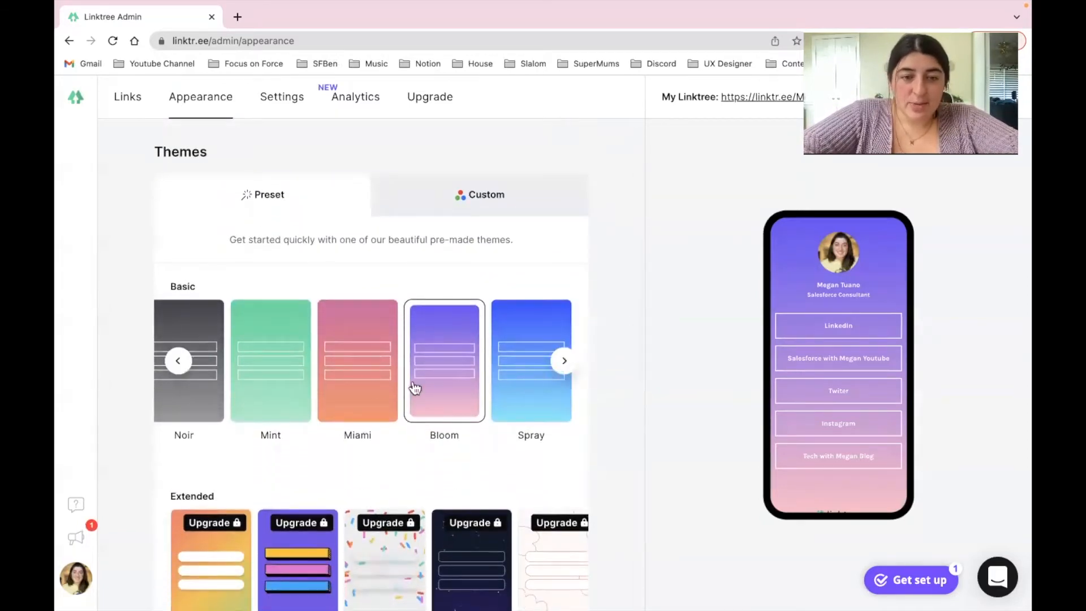
left_click(357, 359)
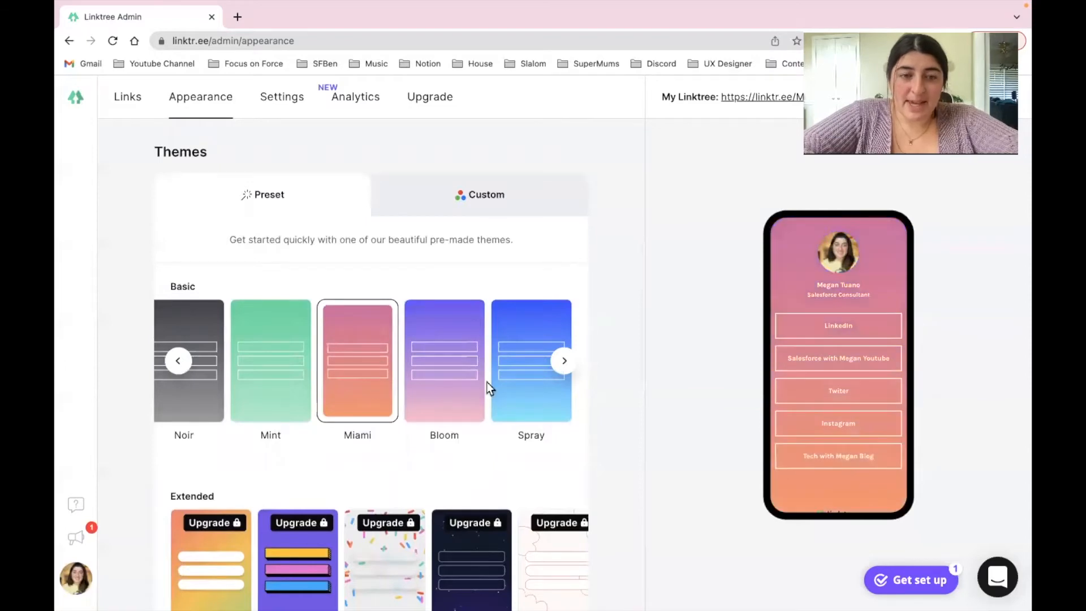
left_click(530, 360)
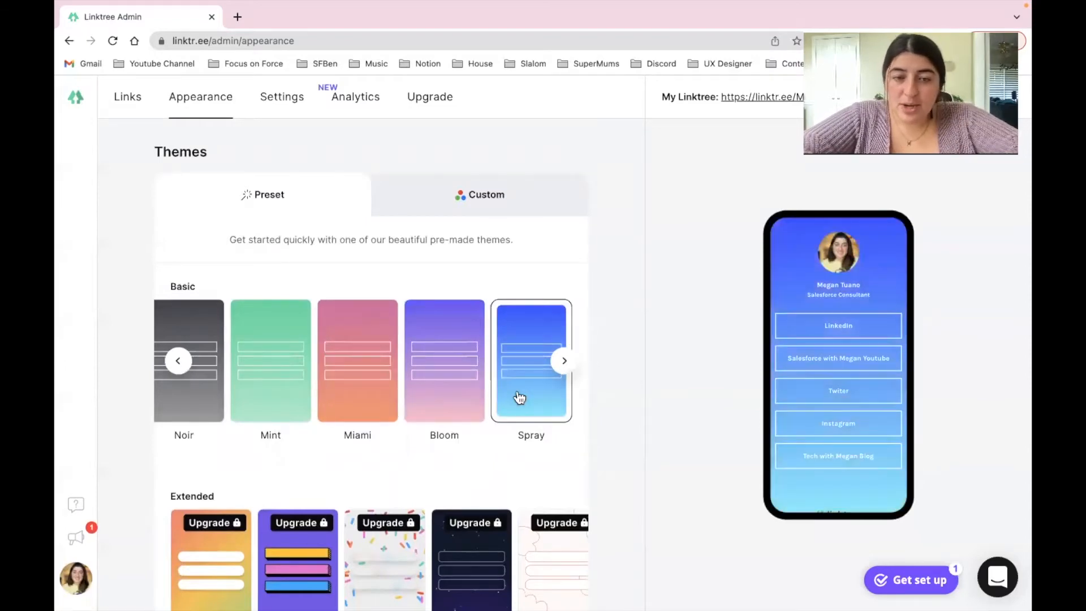
left_click(177, 360)
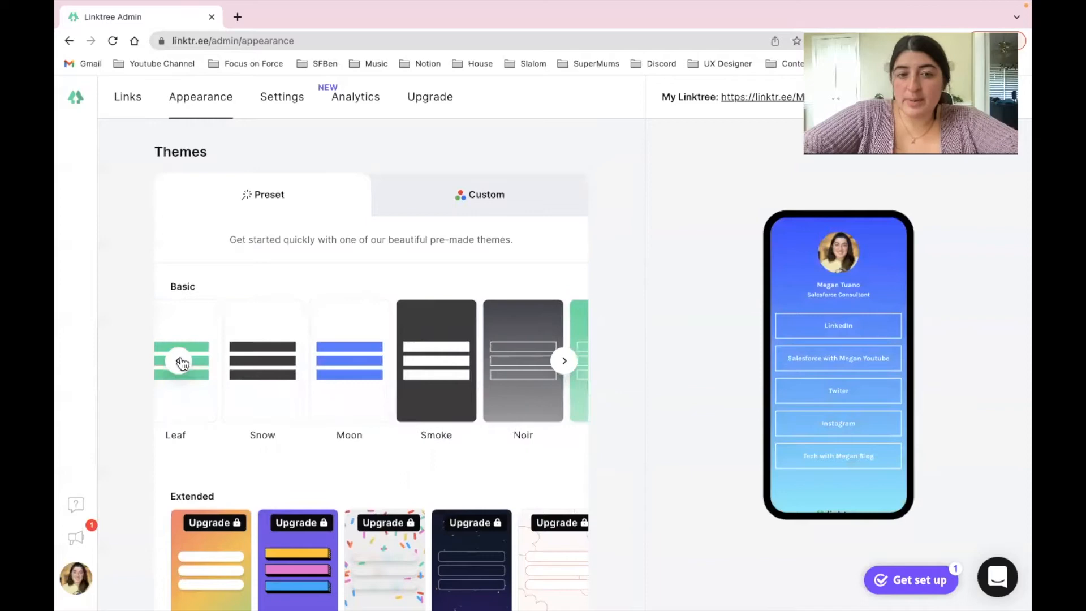
mouse_move(296, 374)
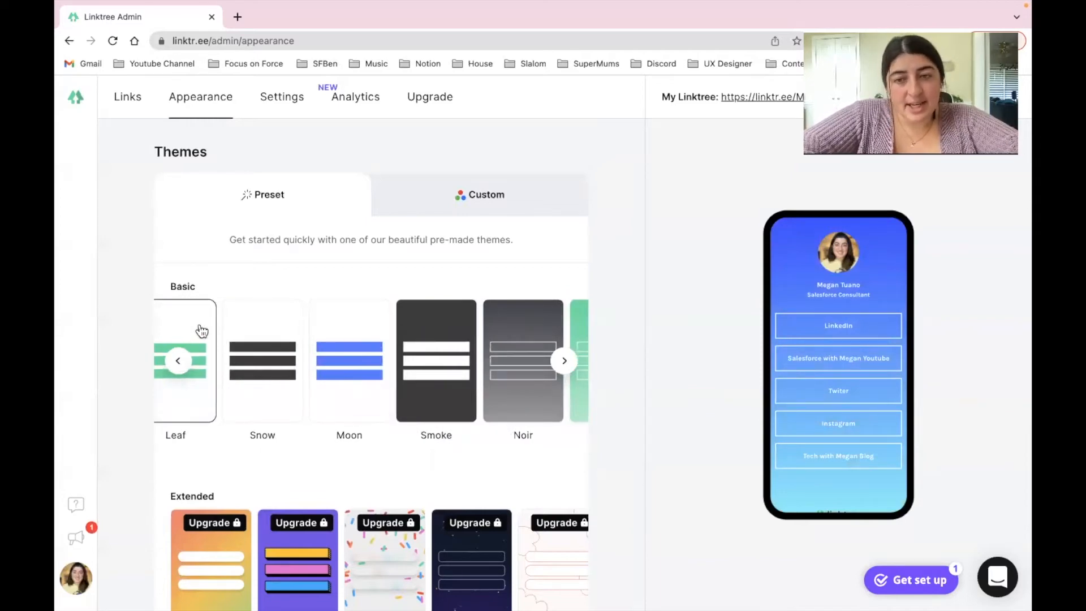
left_click(185, 360)
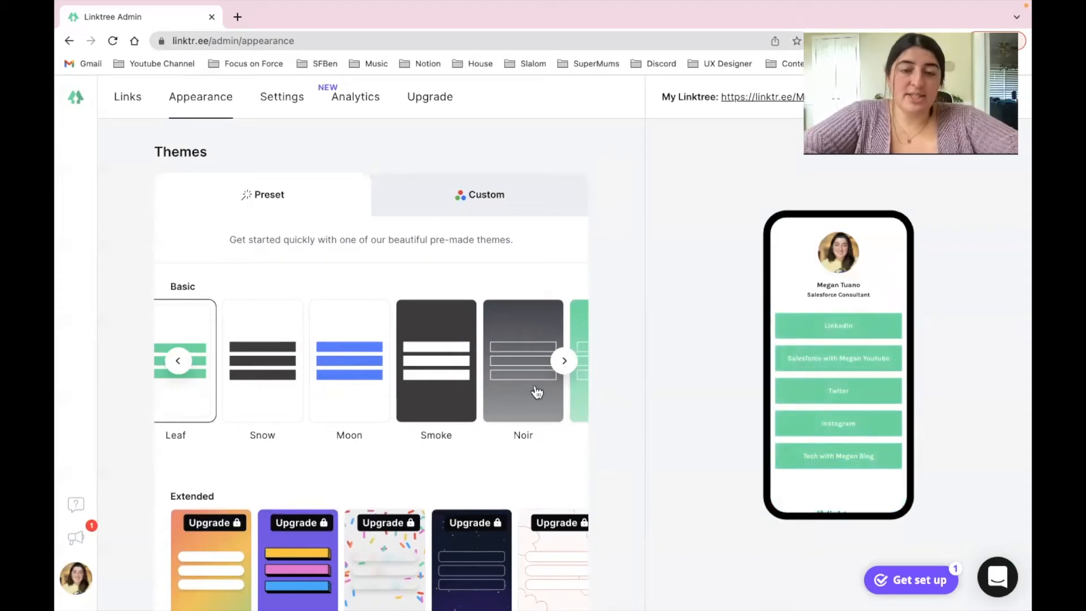
left_click(564, 360)
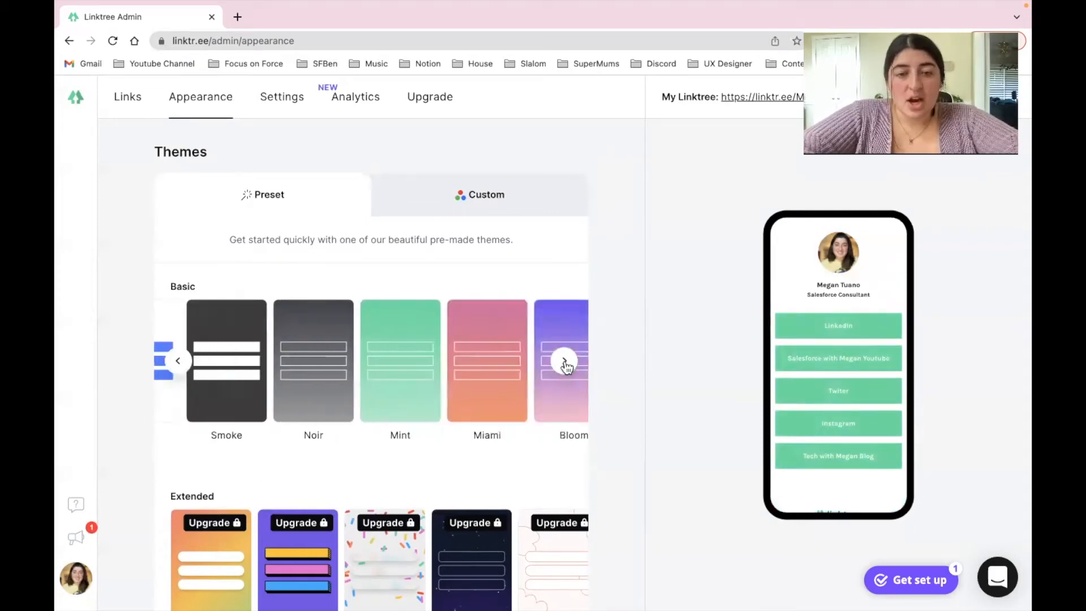
left_click(574, 359)
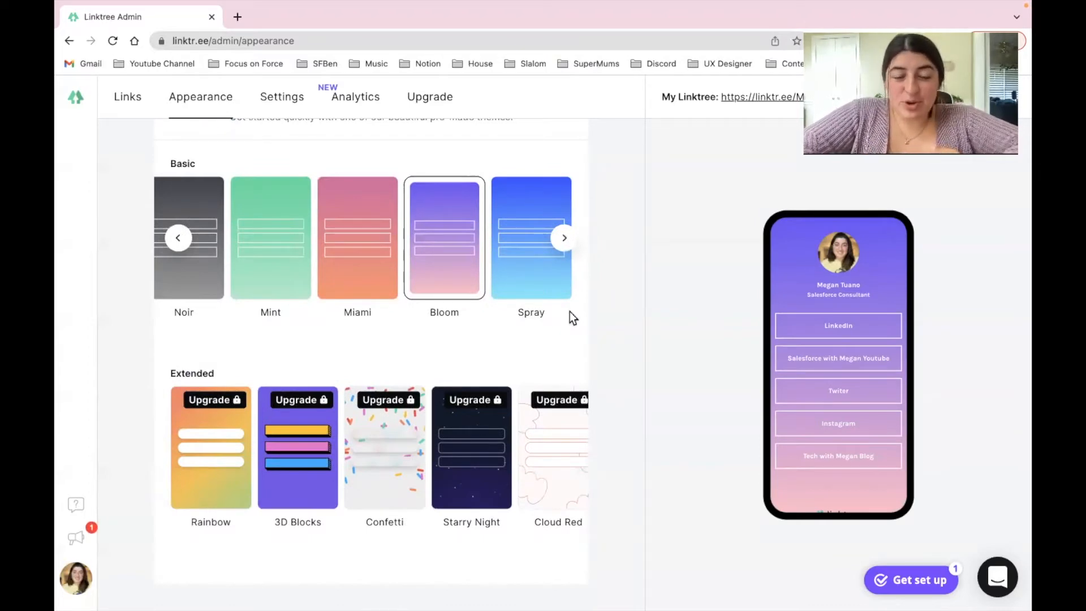
mouse_move(550, 333)
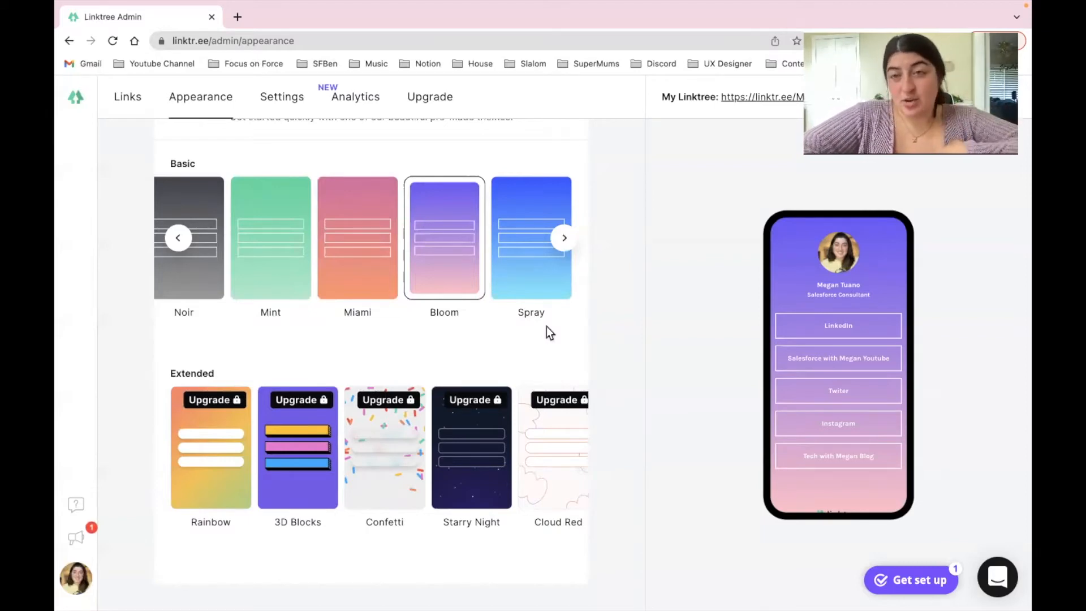
mouse_move(342, 417)
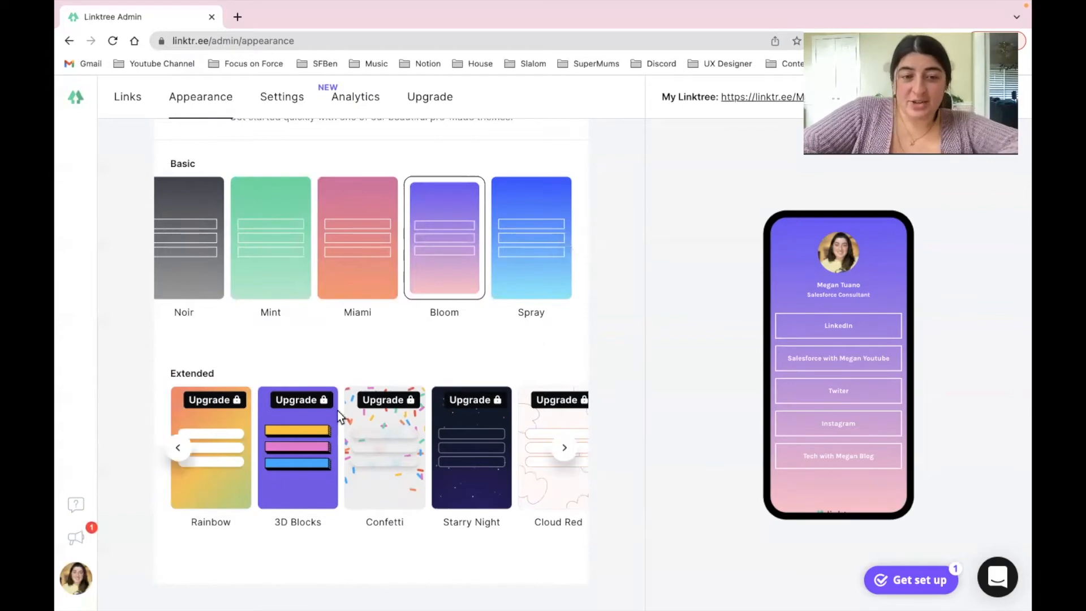
left_click(563, 448)
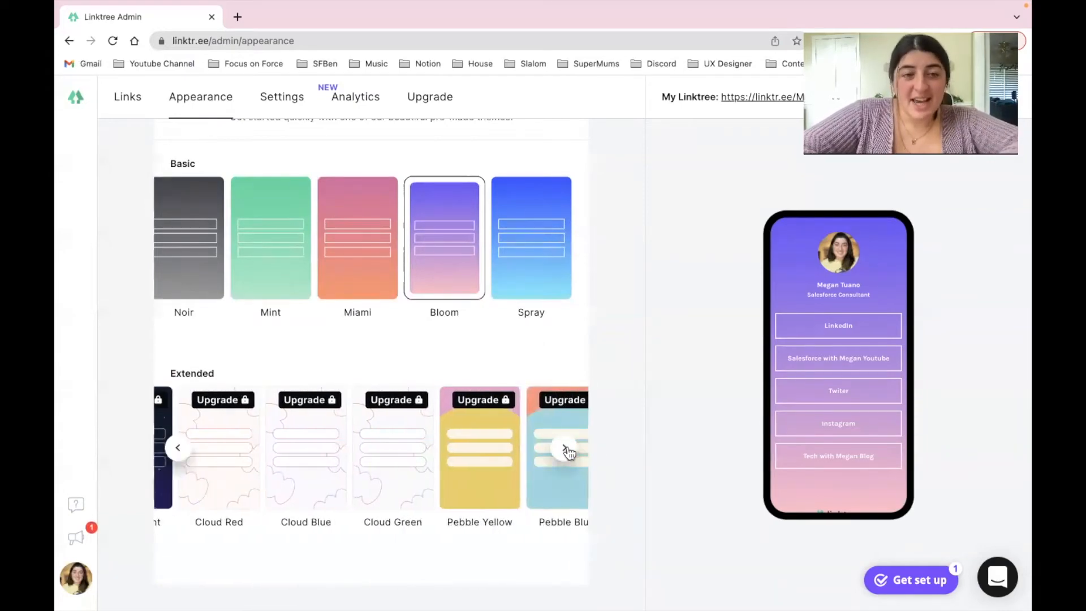
scroll("up", 3)
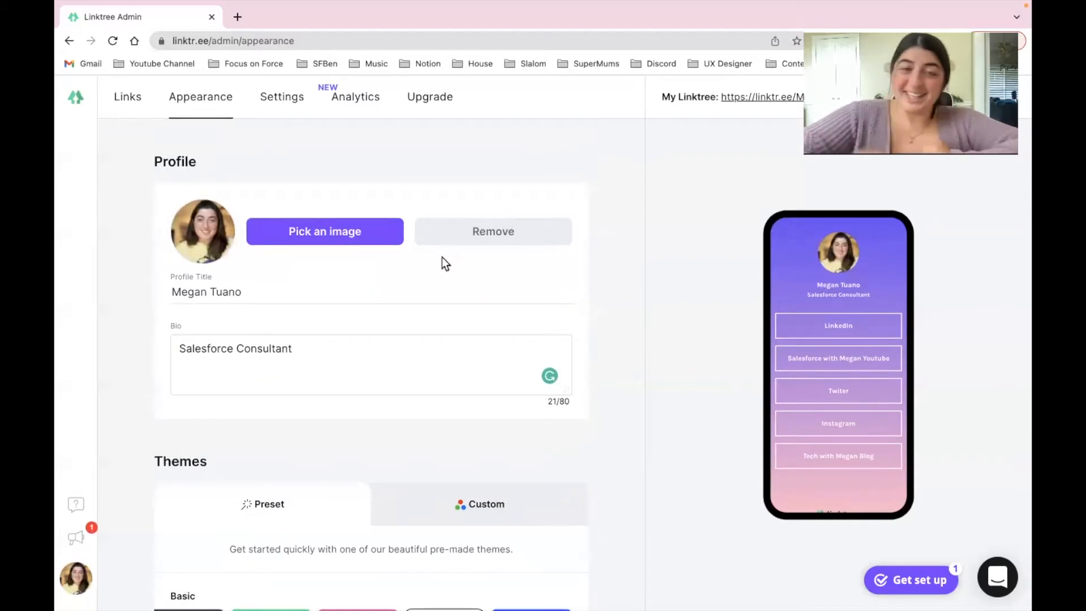
left_click(355, 96)
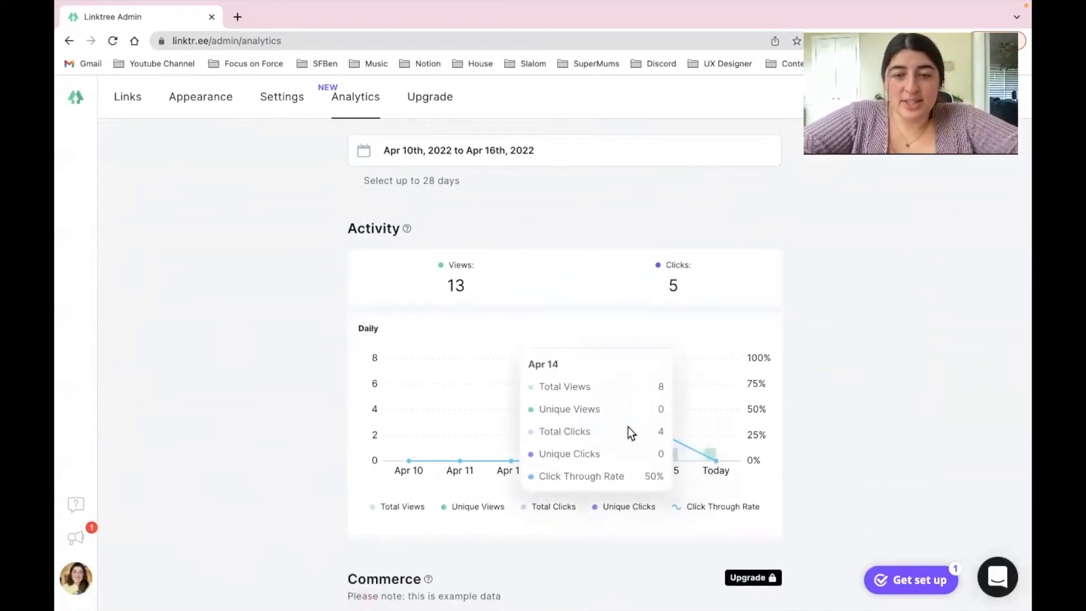
mouse_move(623, 428)
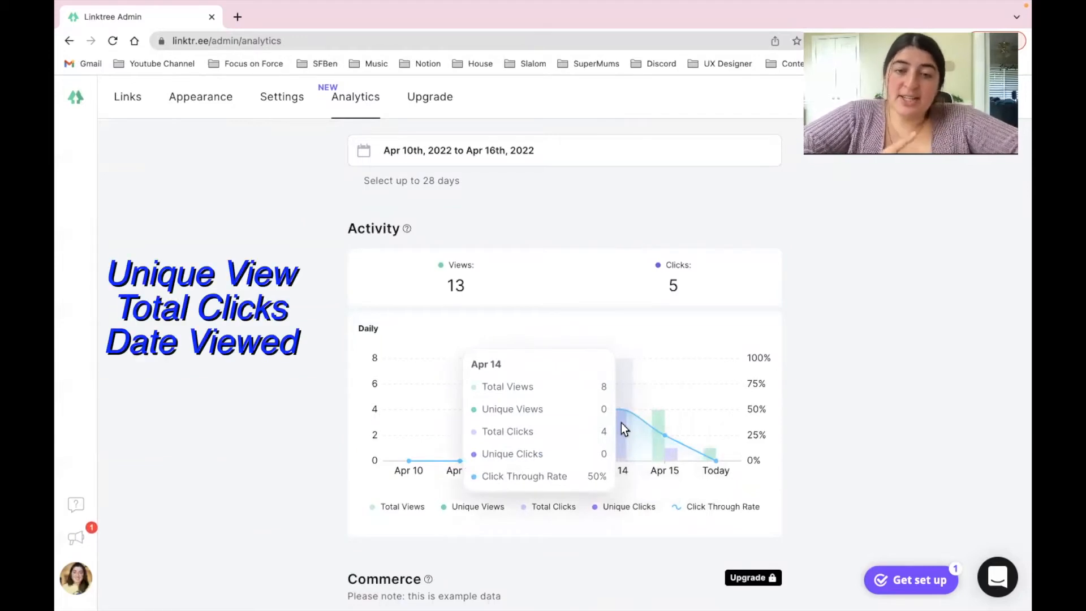
mouse_move(656, 436)
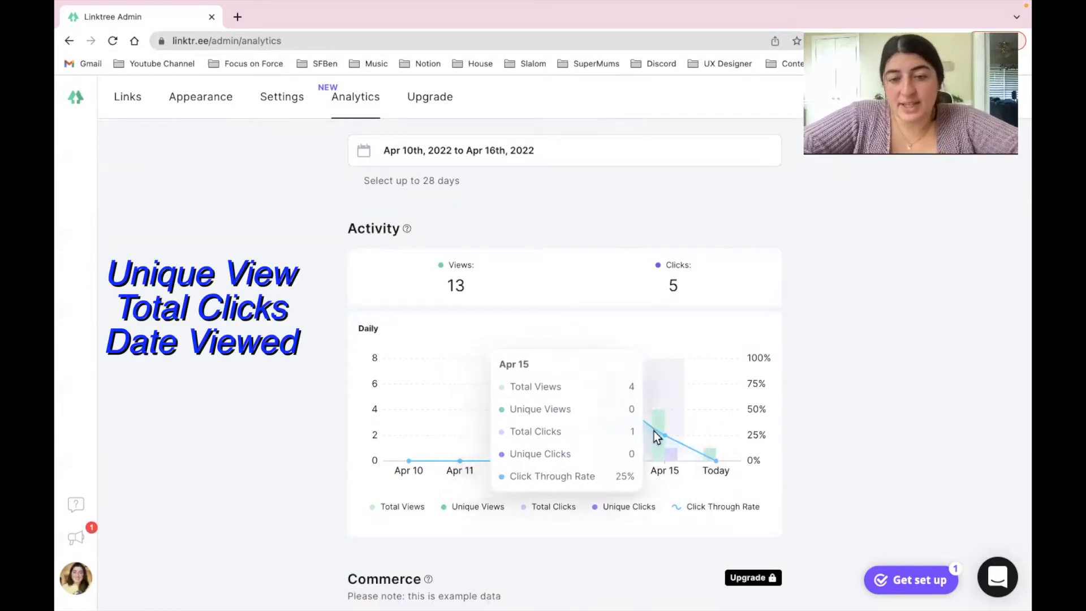
mouse_move(889, 457)
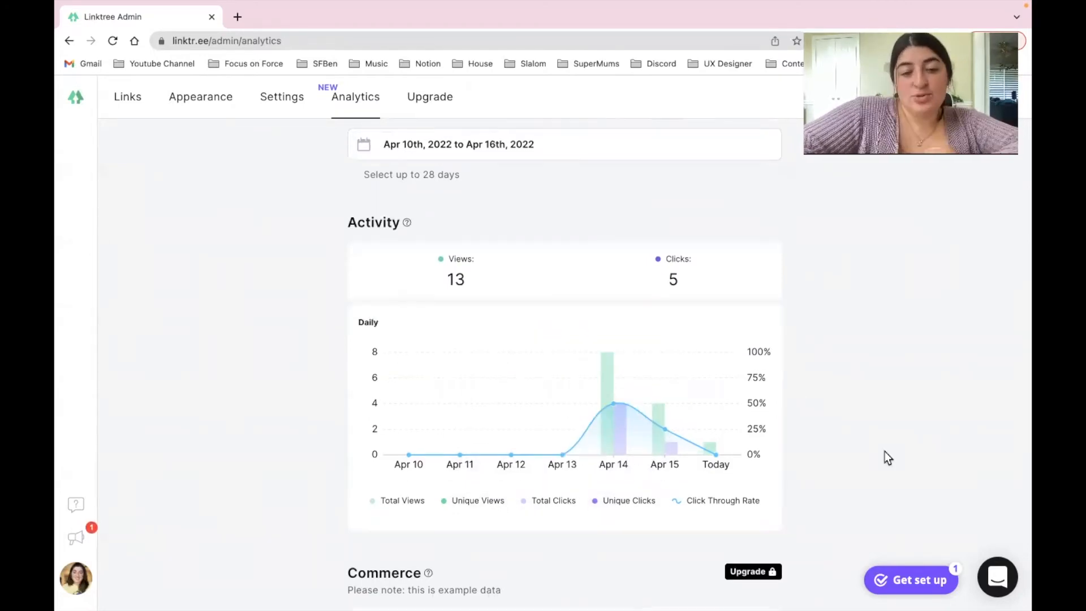
Step: Scroll down from the Activity chart to the Commerce chart with revenue, fees and transactions
scroll("down", 3)
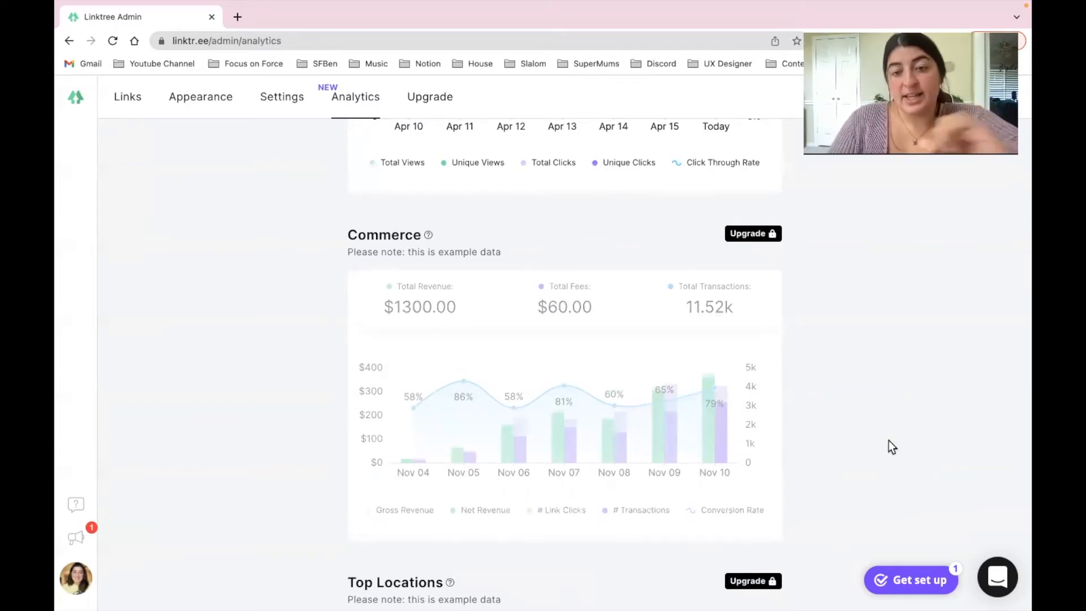
mouse_move(668, 430)
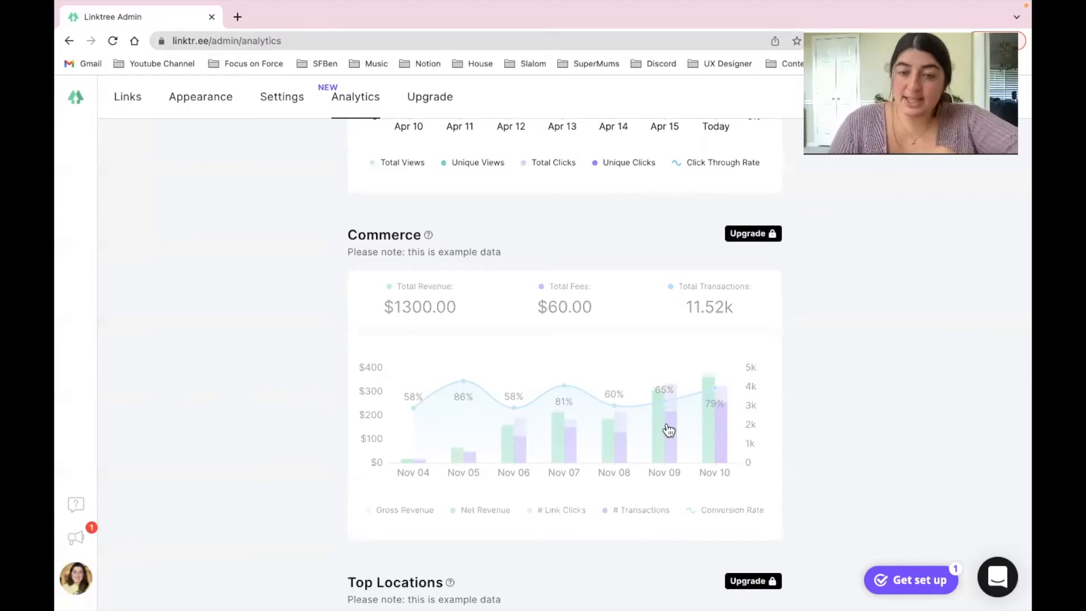
scroll("down", 3)
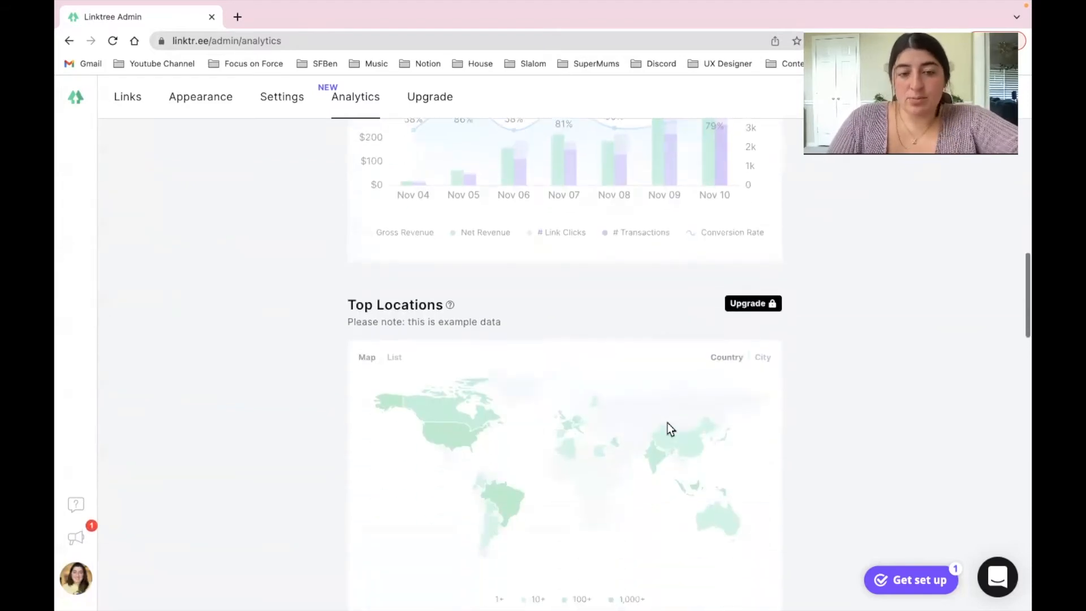
scroll("down", 3)
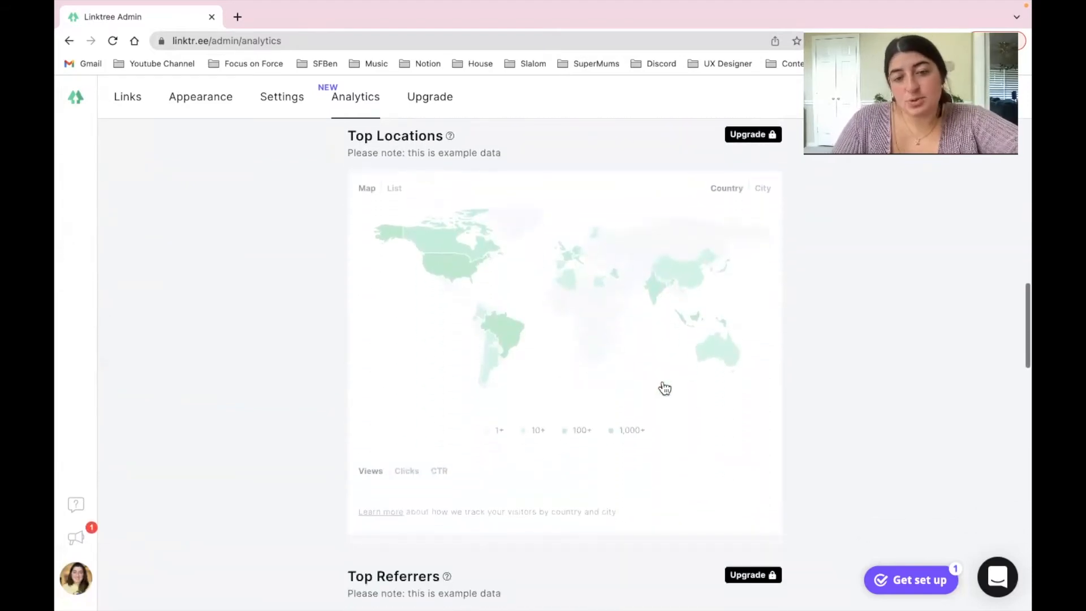
scroll("down", 3)
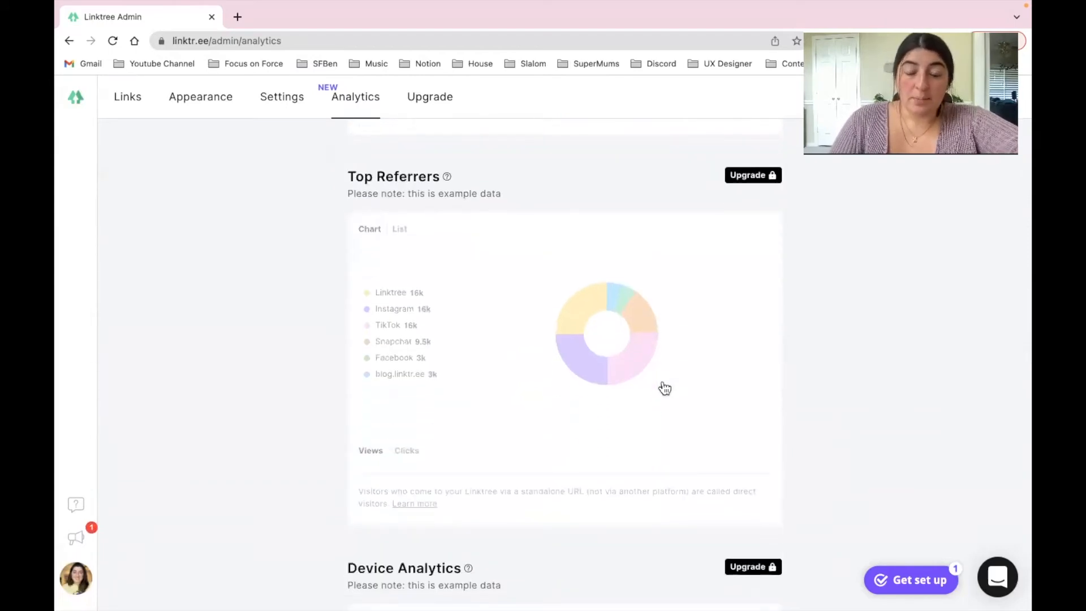
scroll("down", 3)
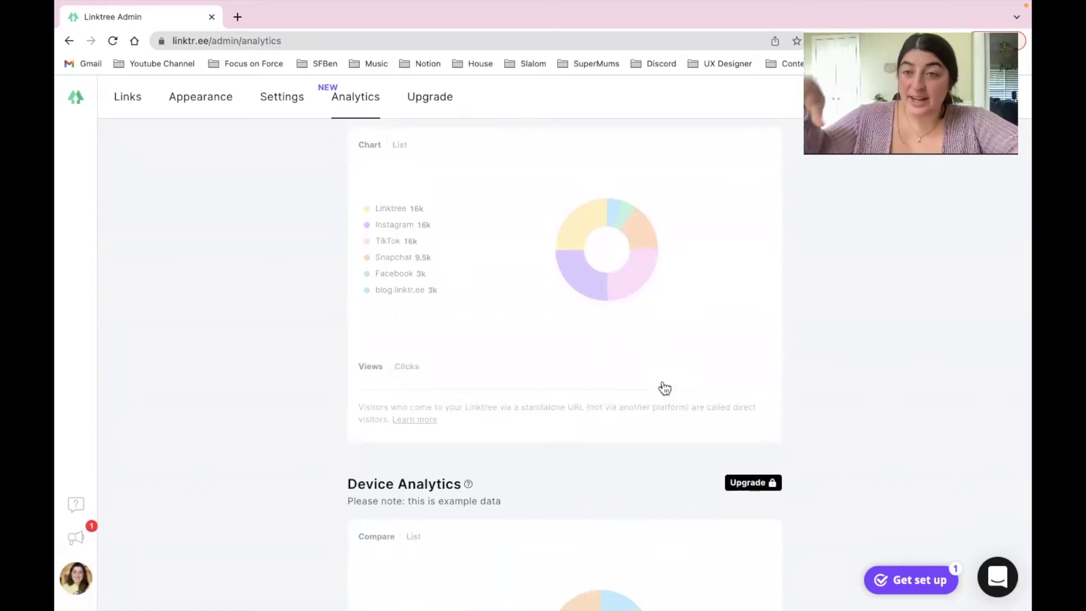
scroll("down", 3)
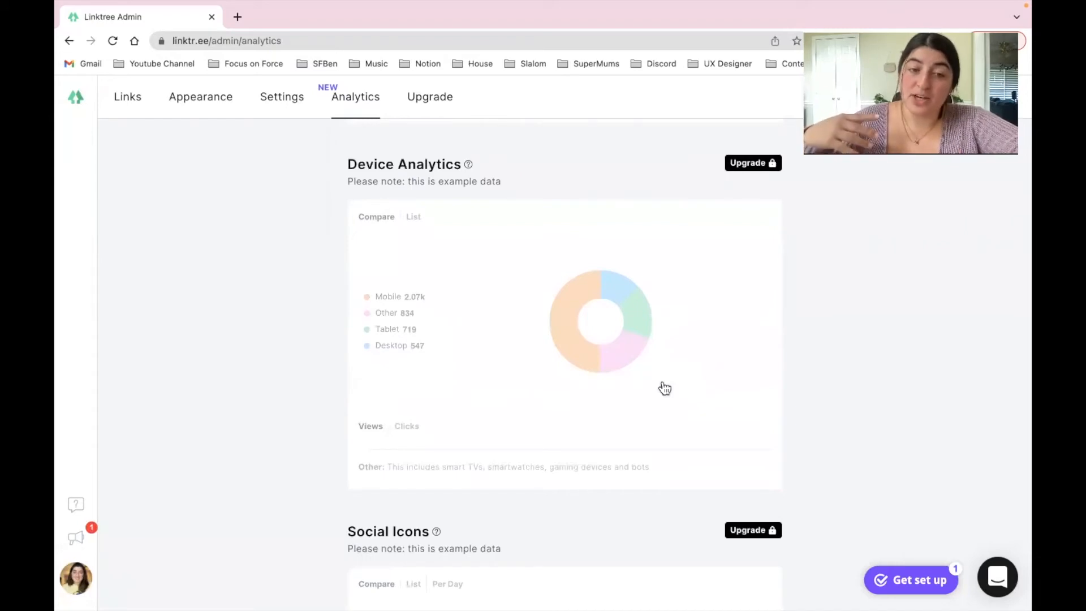
scroll("down", 3)
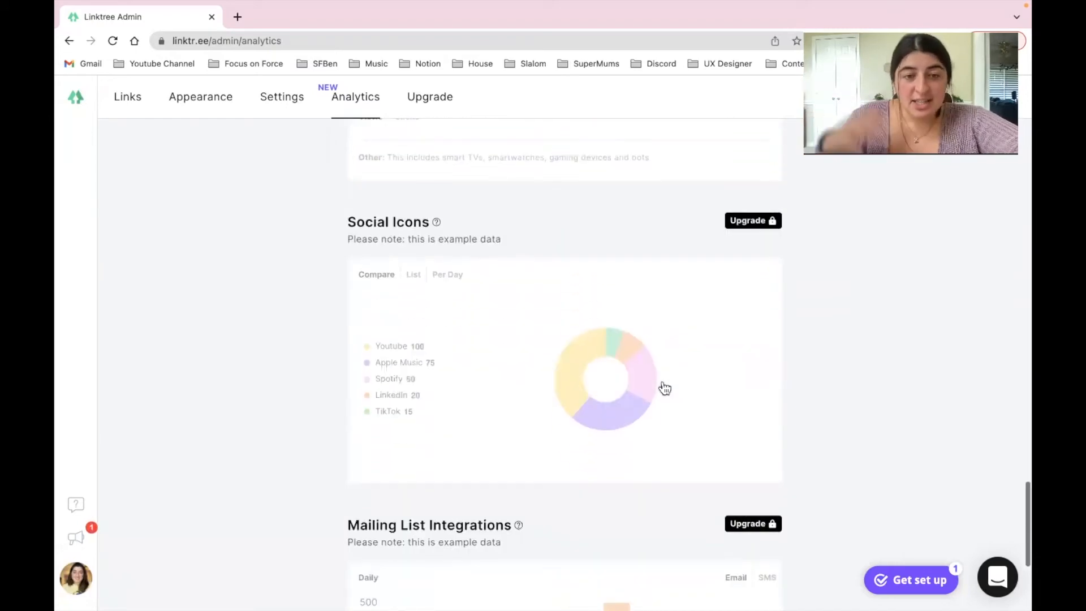
scroll("down", 3)
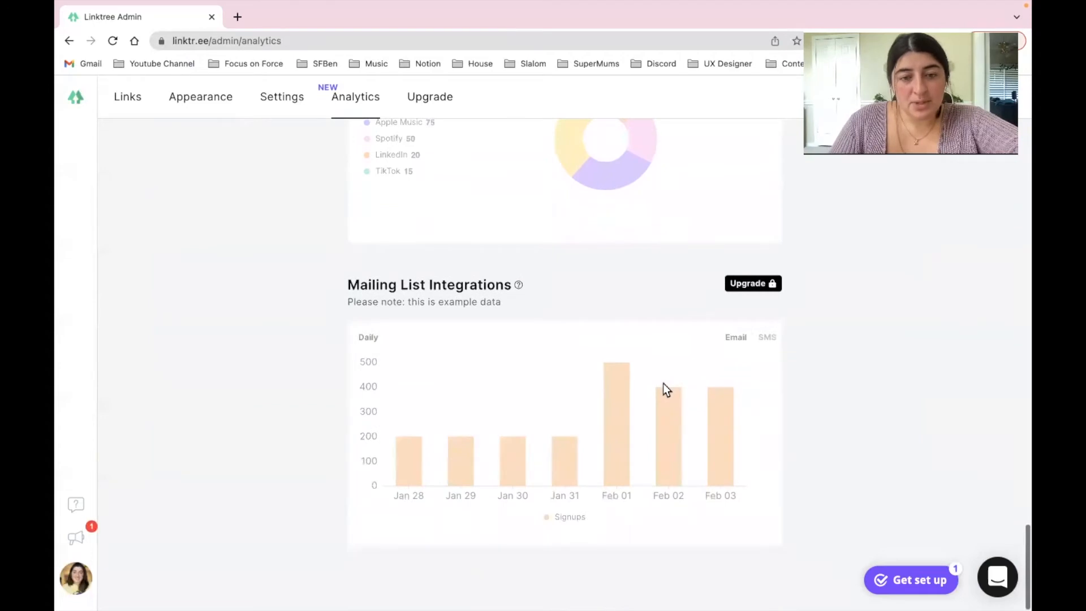
scroll("up", 3)
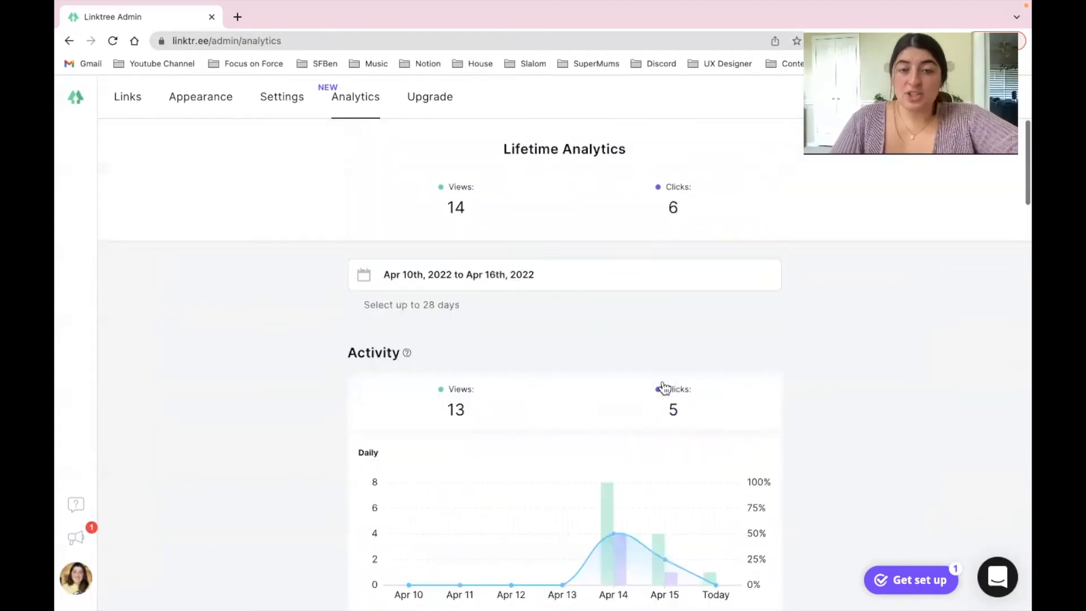
mouse_move(662, 388)
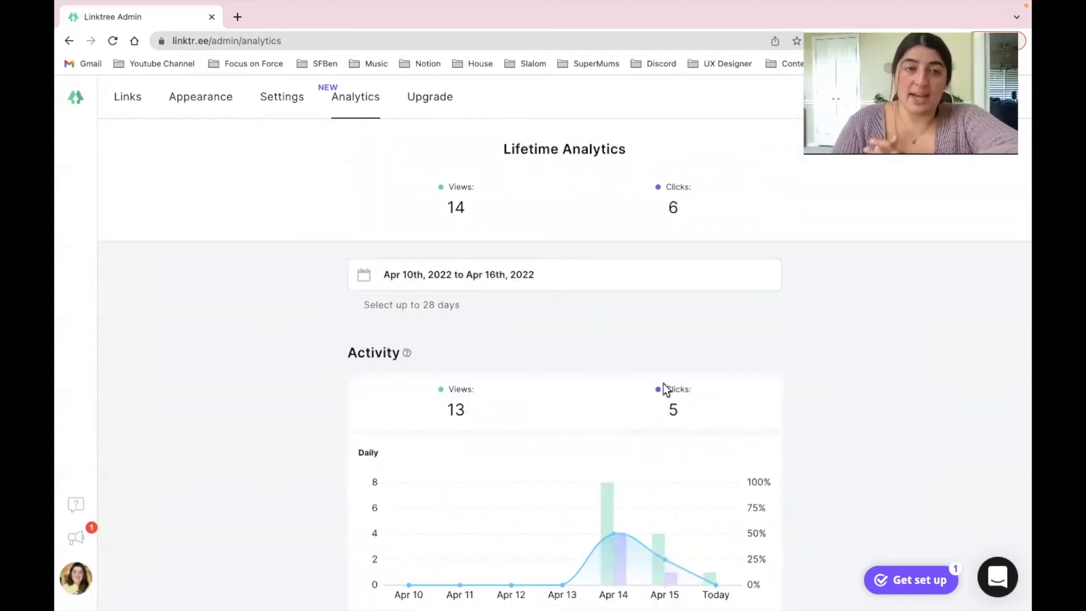
mouse_move(834, 239)
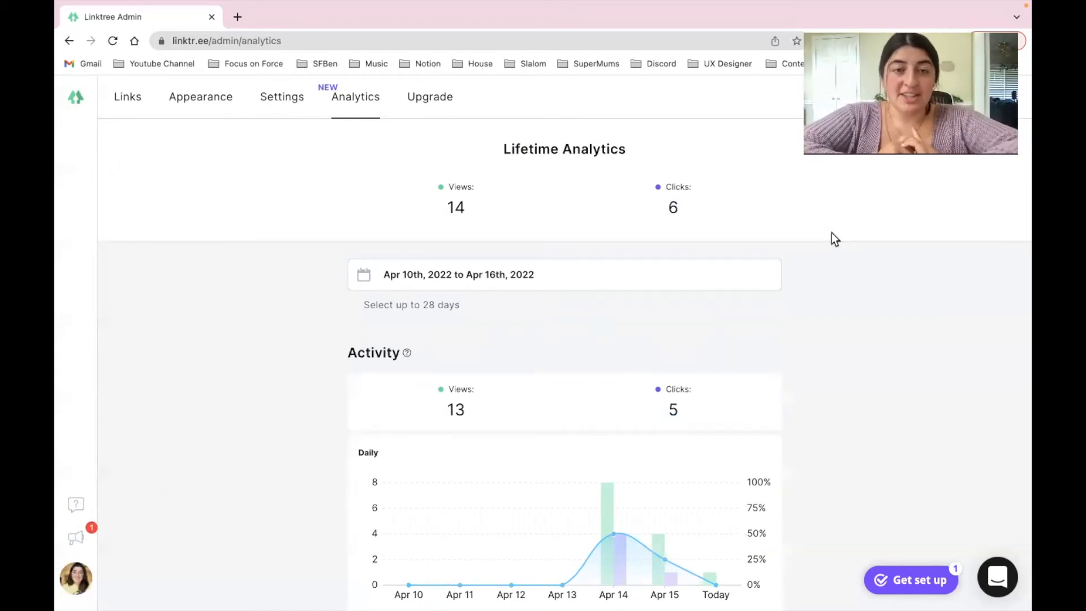
Step: Return to the Links list, then bring up the LinkedIn profile showing the linktr.ee address
left_click(128, 96)
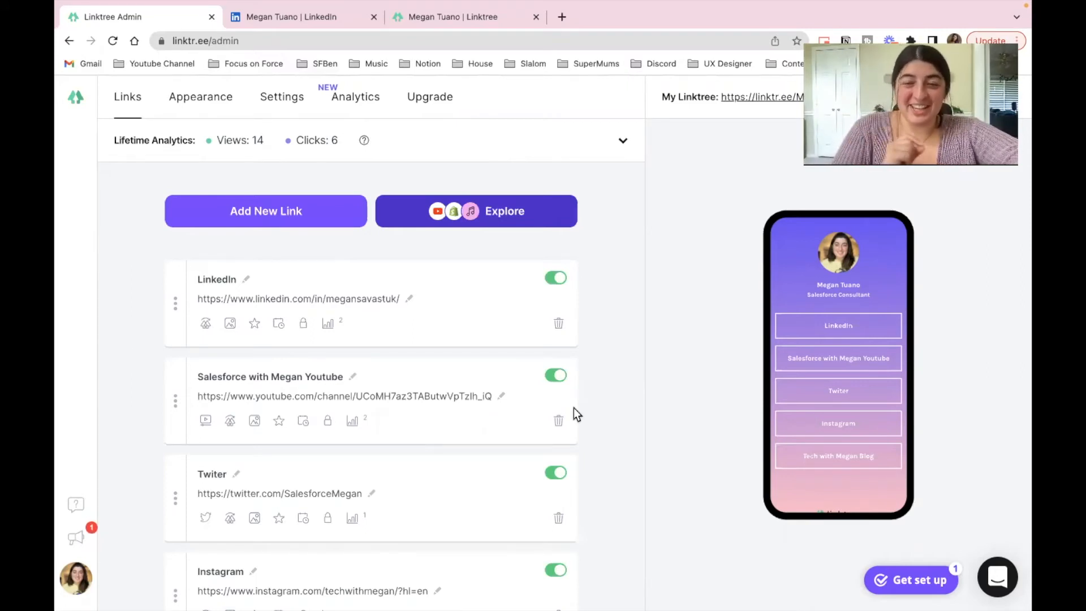
mouse_move(540, 448)
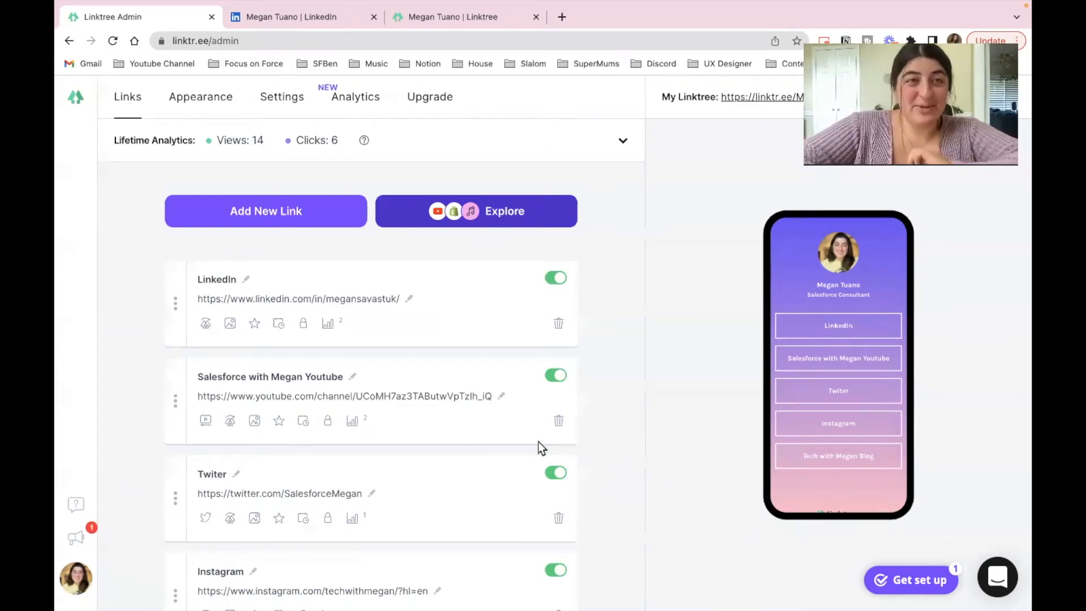
left_click(297, 17)
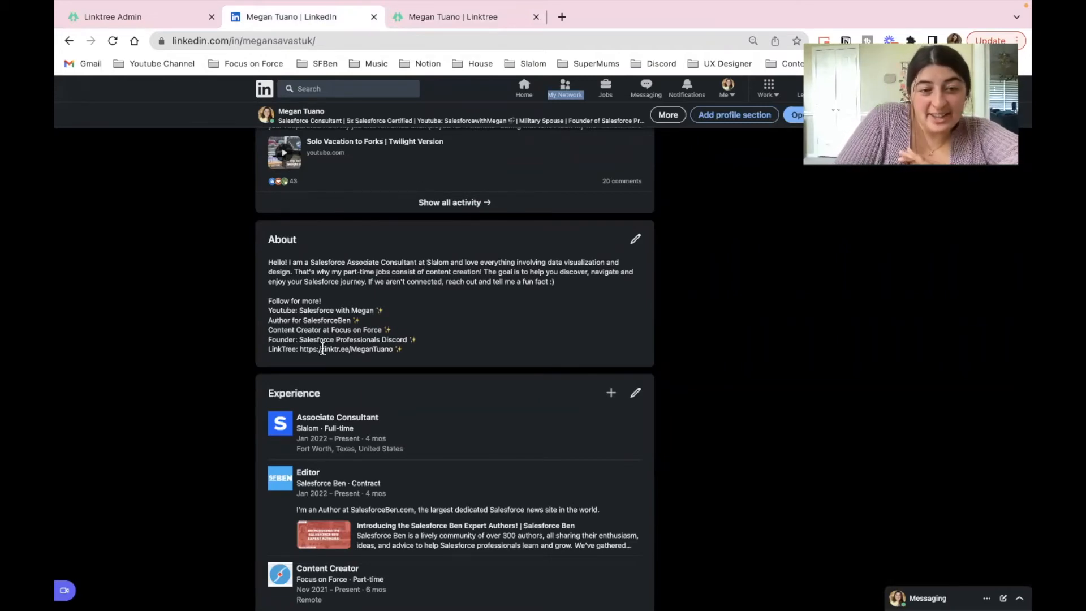
Step: Zoom in and follow the linktr.ee/MeganTuano address to the live public Linktree page
key("ctrl+plus")
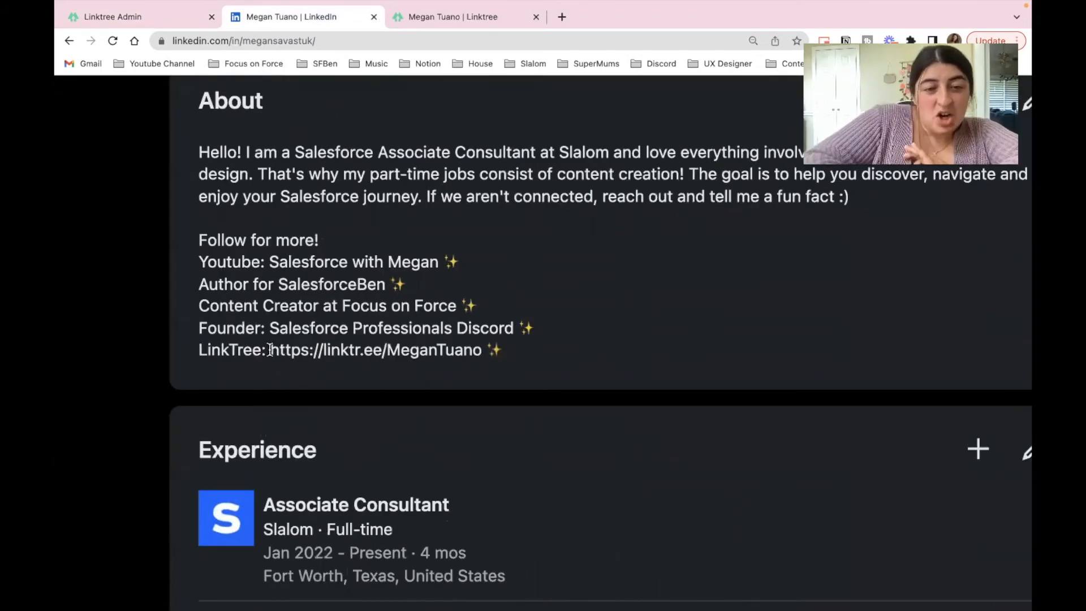
double_click(374, 350)
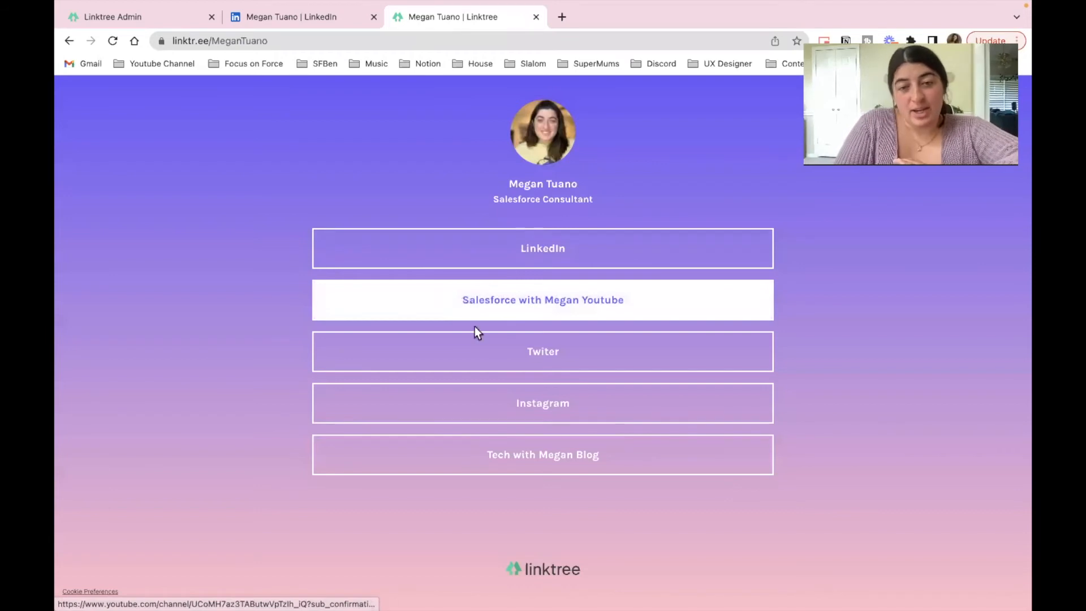
mouse_move(870, 307)
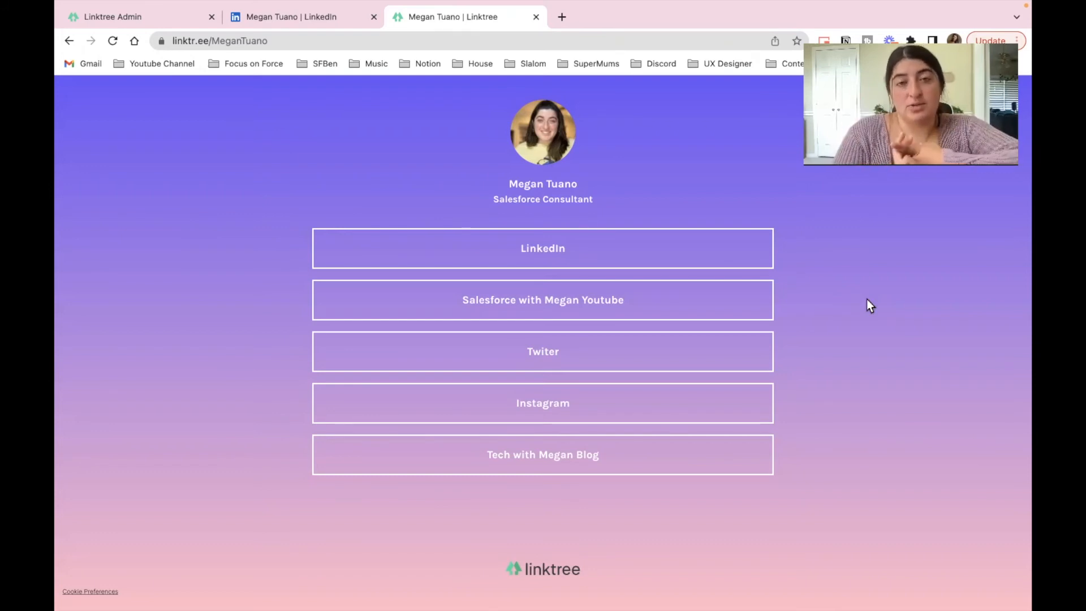
mouse_move(759, 294)
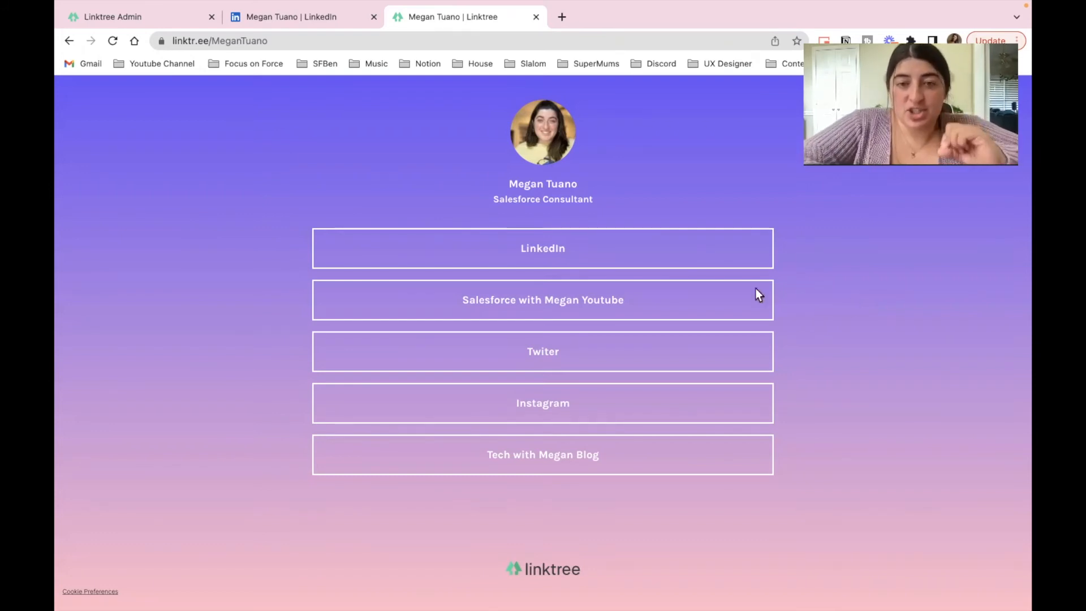